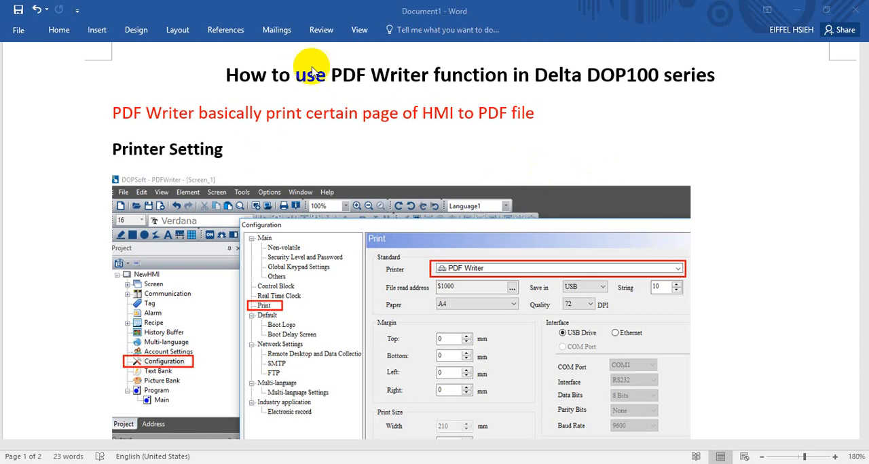
pyautogui.moveTo(455, 74)
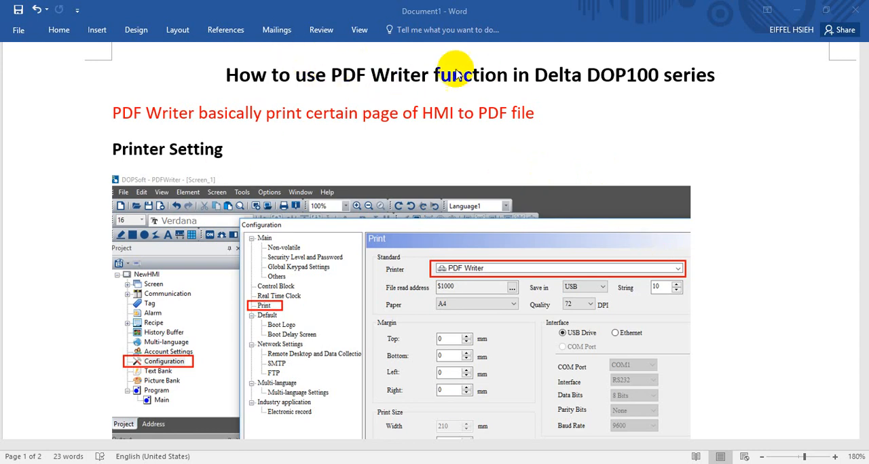
pyautogui.moveTo(637, 85)
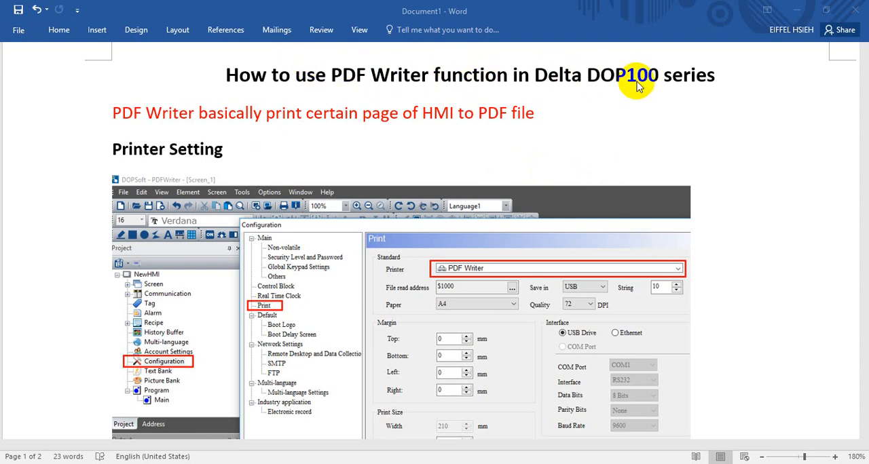
pyautogui.moveTo(192, 122)
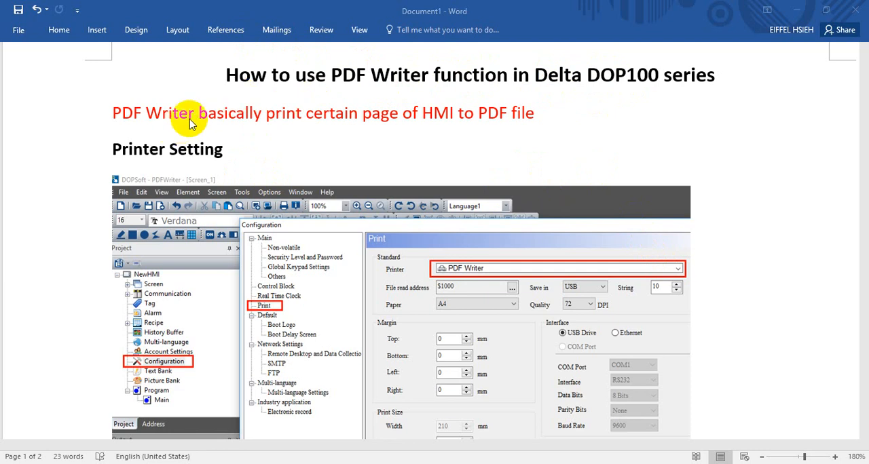
pyautogui.moveTo(243, 130)
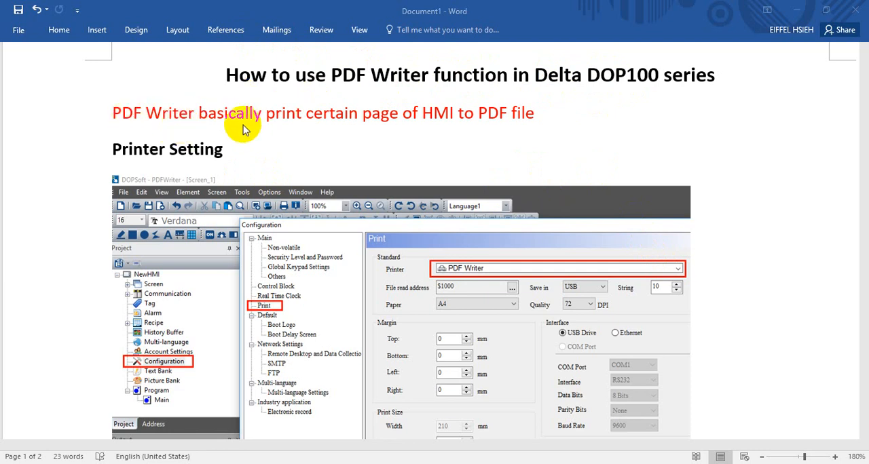
pyautogui.moveTo(427, 129)
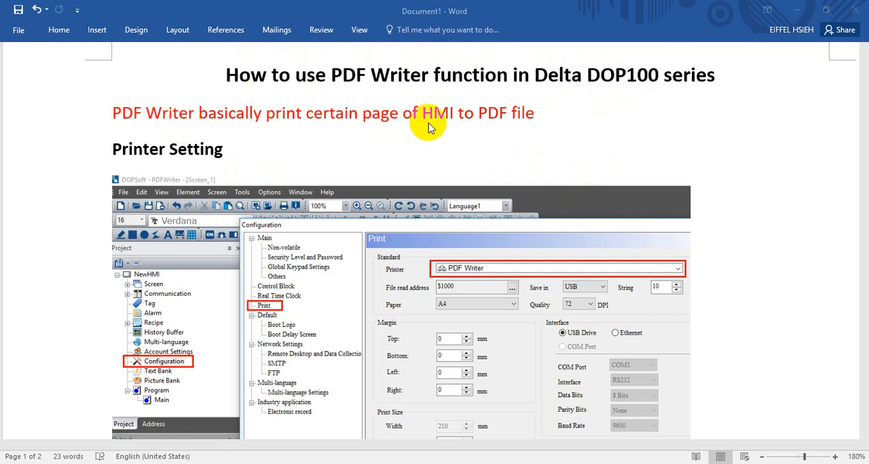
pyautogui.moveTo(275, 145)
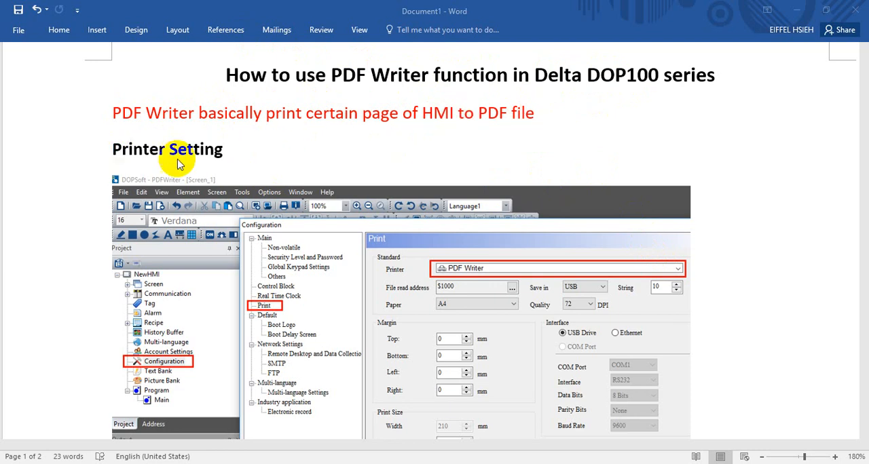
pyautogui.moveTo(212, 165)
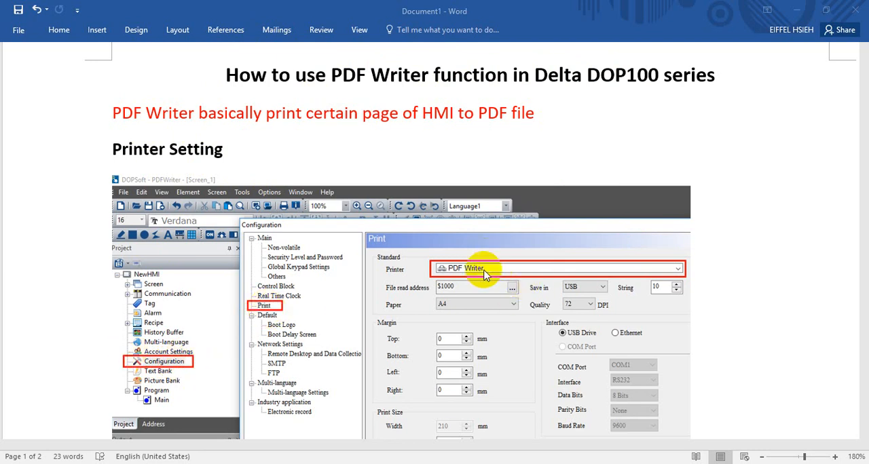
pyautogui.moveTo(480, 274)
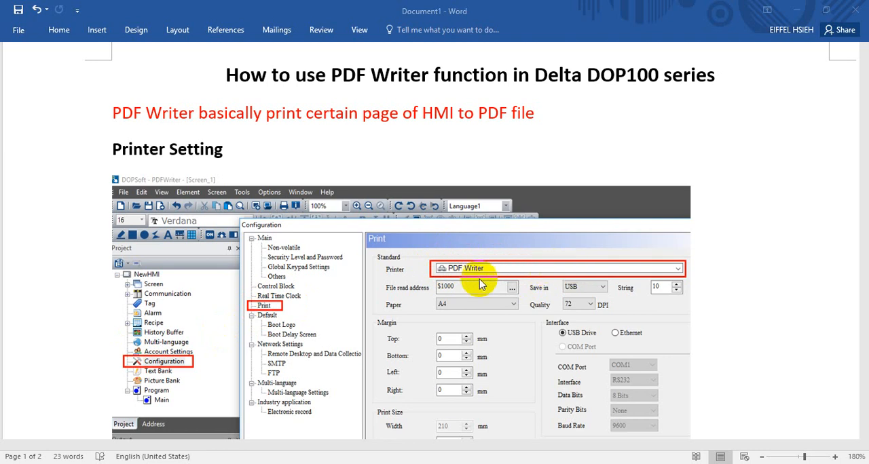
pyautogui.moveTo(497, 293)
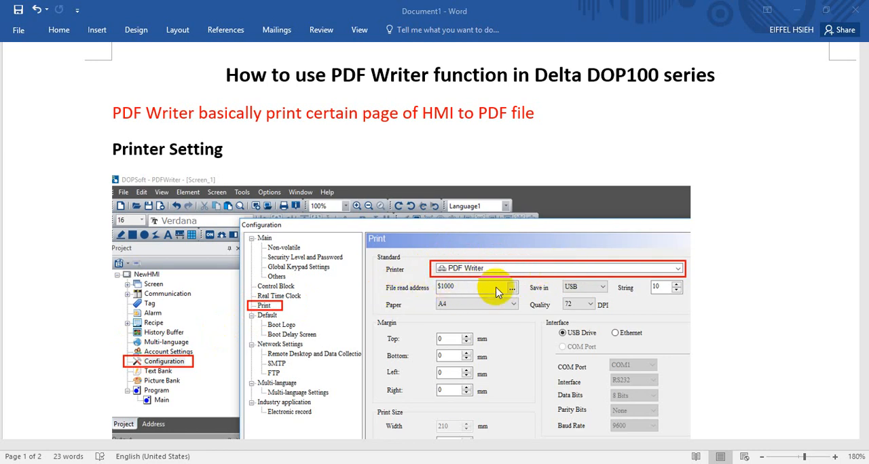
pyautogui.moveTo(478, 294)
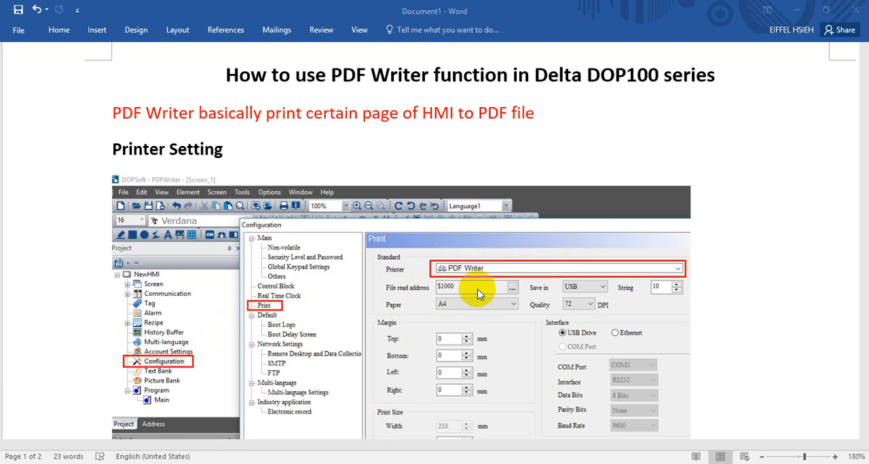
pyautogui.moveTo(614, 292)
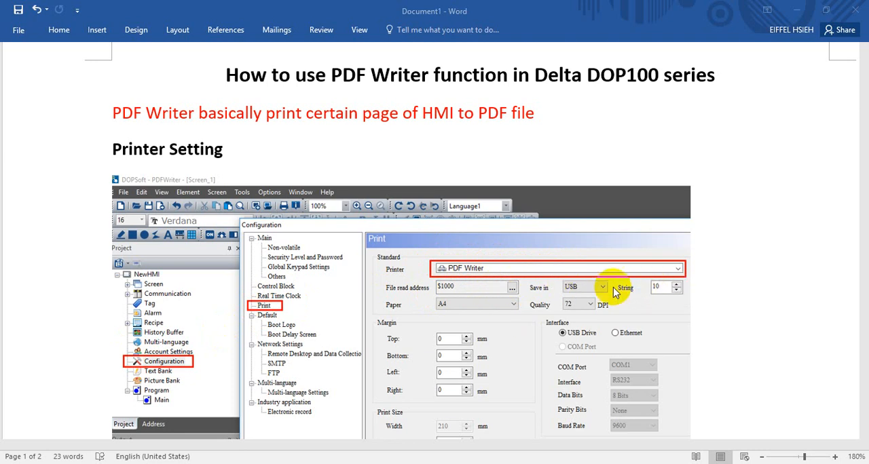
pyautogui.moveTo(590, 291)
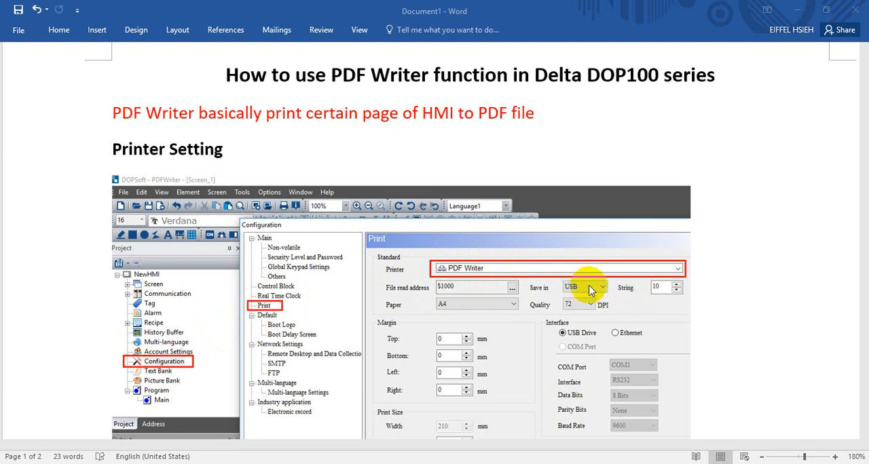
# Scroll the Word document past the print settings close-up to the example HMI screen
pyautogui.scroll(-3)
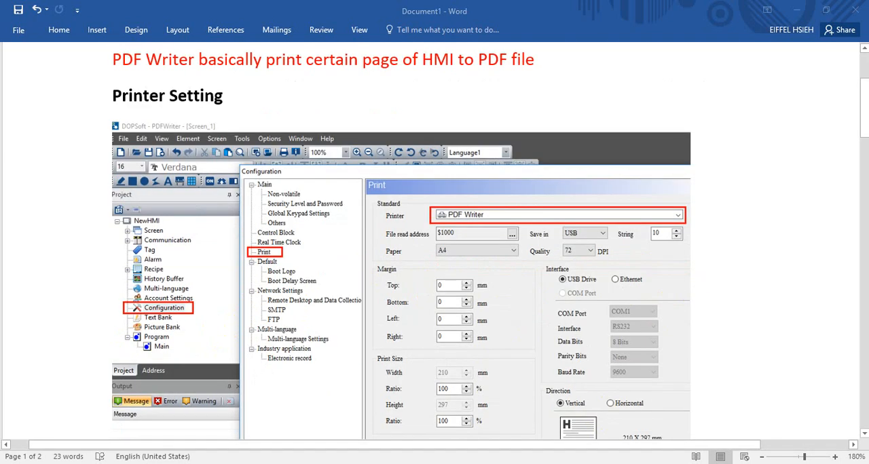
pyautogui.scroll(-3)
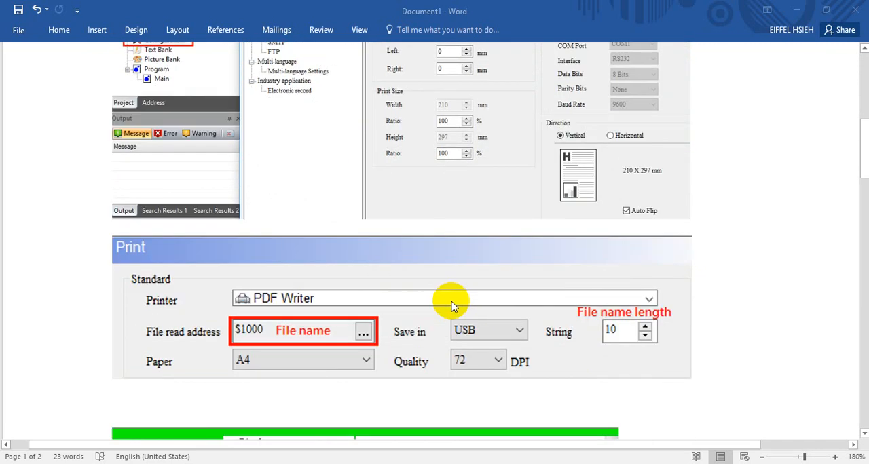
pyautogui.moveTo(323, 348)
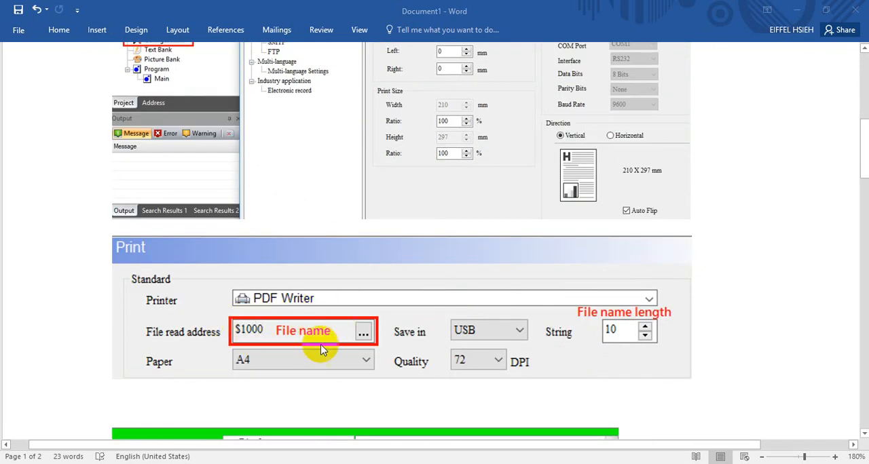
pyautogui.moveTo(628, 336)
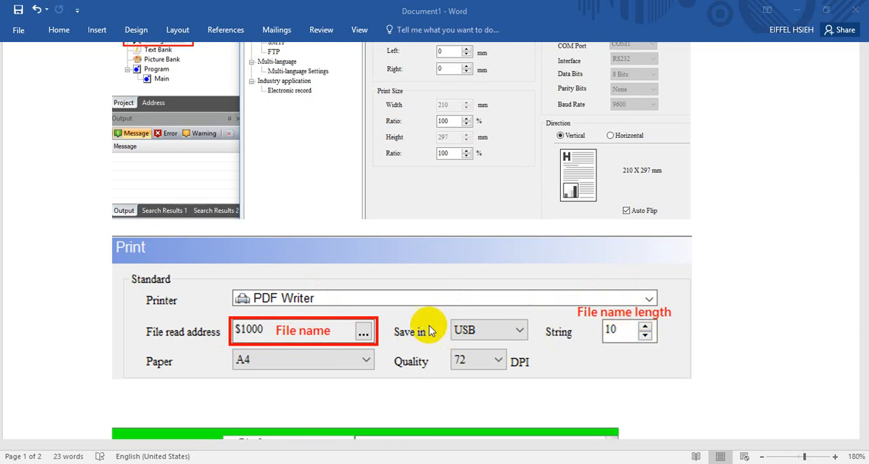
pyautogui.scroll(-3)
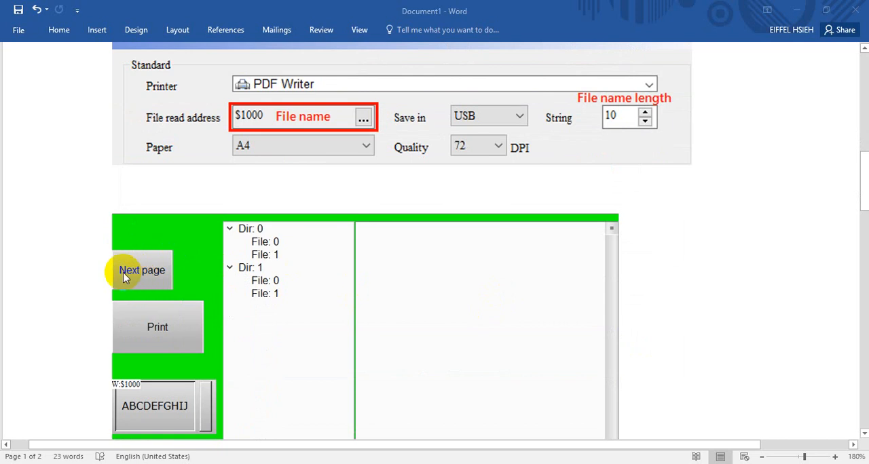
pyautogui.moveTo(150, 319)
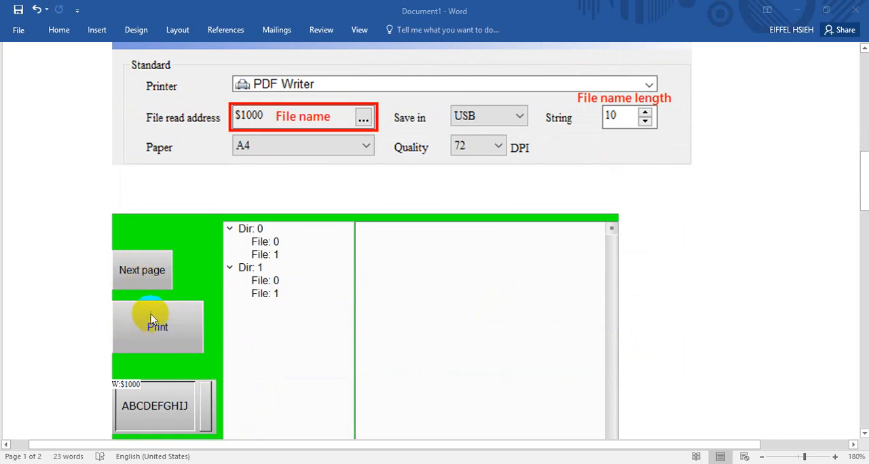
pyautogui.moveTo(158, 392)
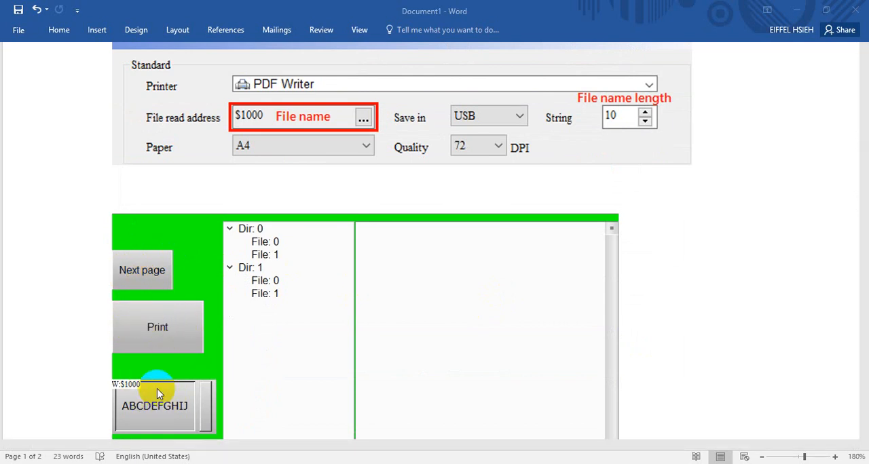
pyautogui.scroll(-3)
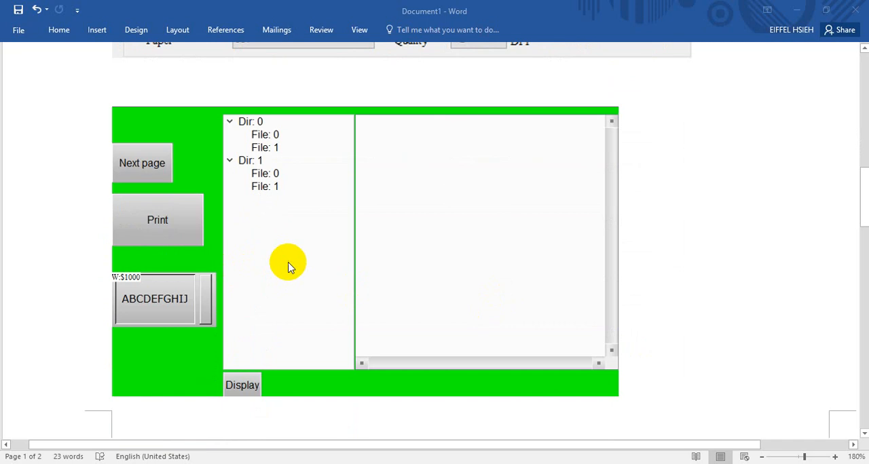
pyautogui.moveTo(235, 266)
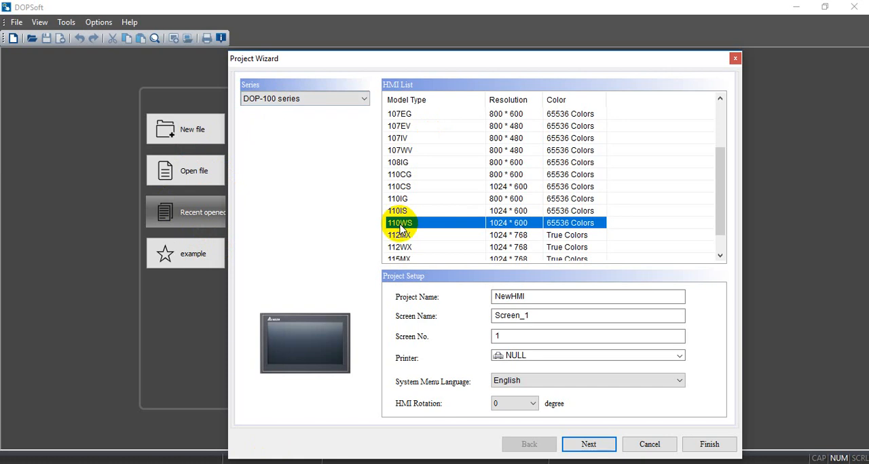
pyautogui.moveTo(441, 231)
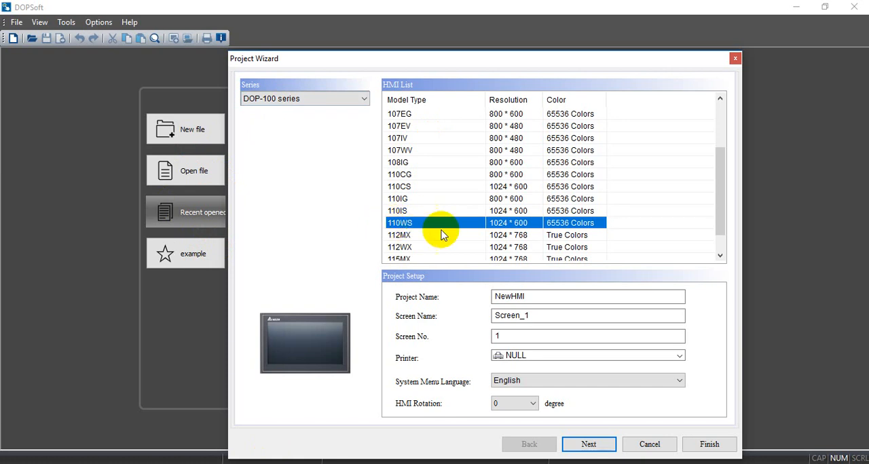
pyautogui.moveTo(439, 236)
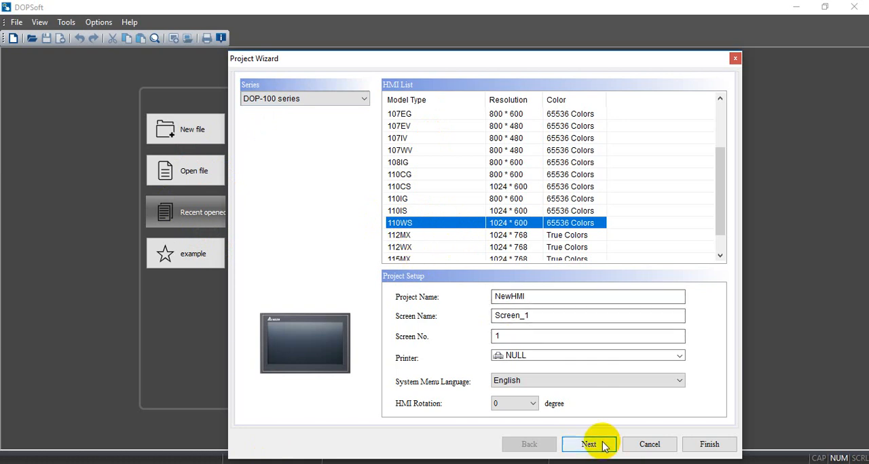
# Choose the DOP-100 series 110WS model and advance to communication settings
pyautogui.click(589, 444)
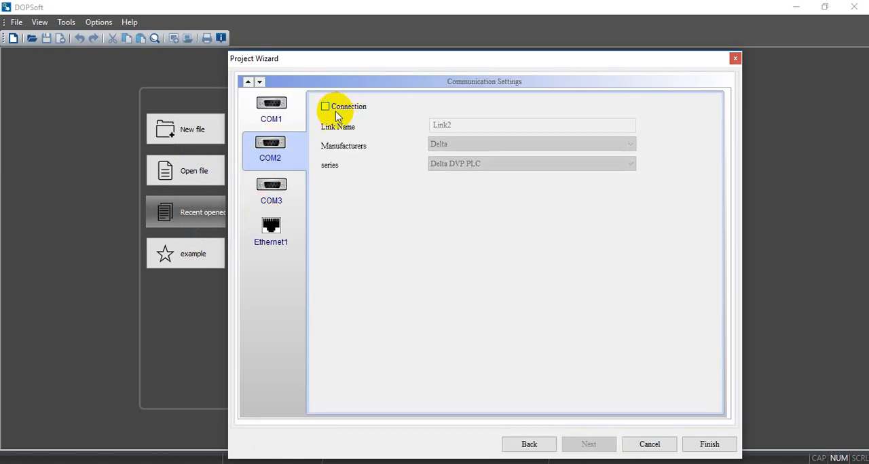
# Add an Ethernet1 link to a Delta DVP TCP controller at IP 192.168.1.10
pyautogui.click(270, 231)
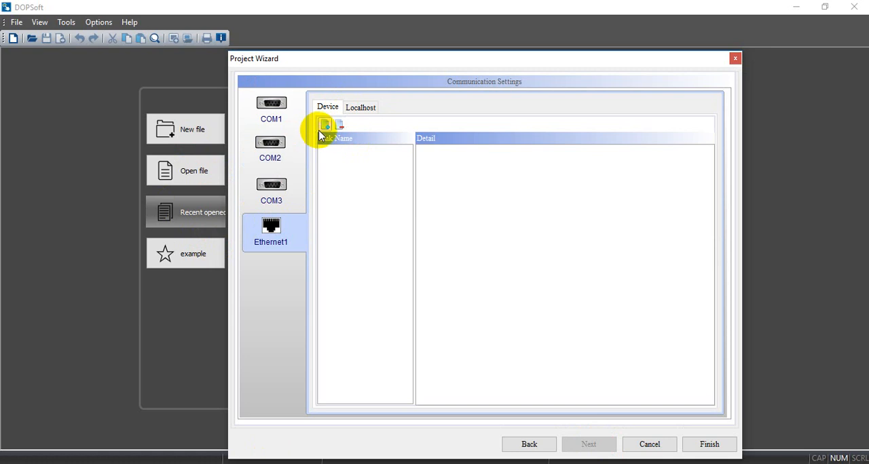
pyautogui.click(325, 124)
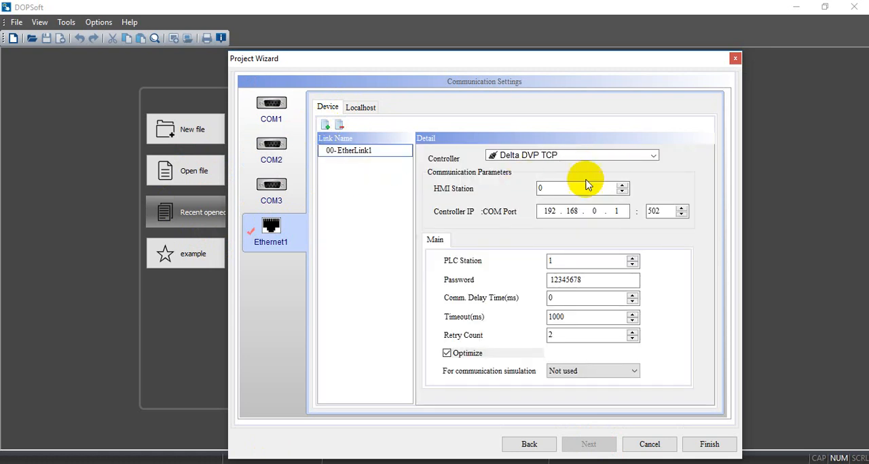
pyautogui.click(604, 211)
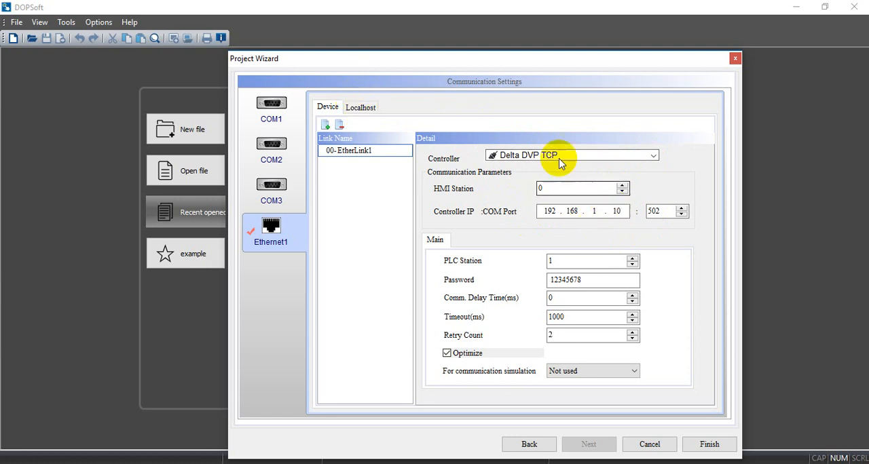
# Enter 192.168.1.15 as the Localhost HMI IP address and finish the wizard
pyautogui.click(360, 106)
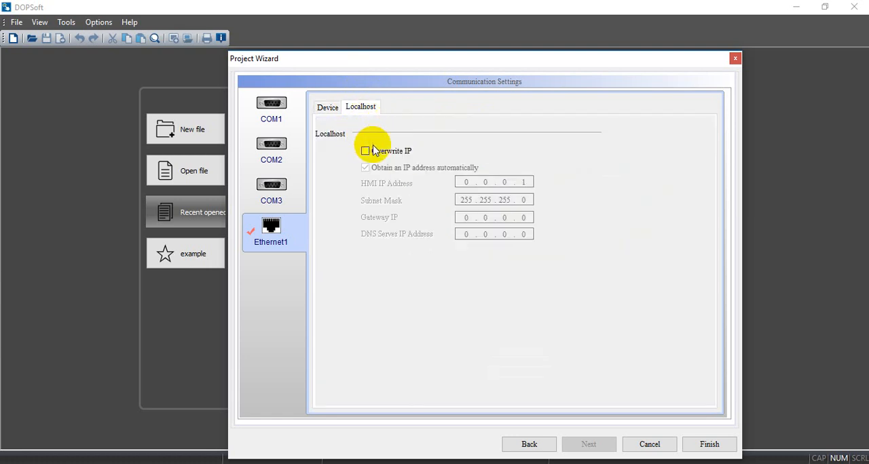
pyautogui.click(365, 151)
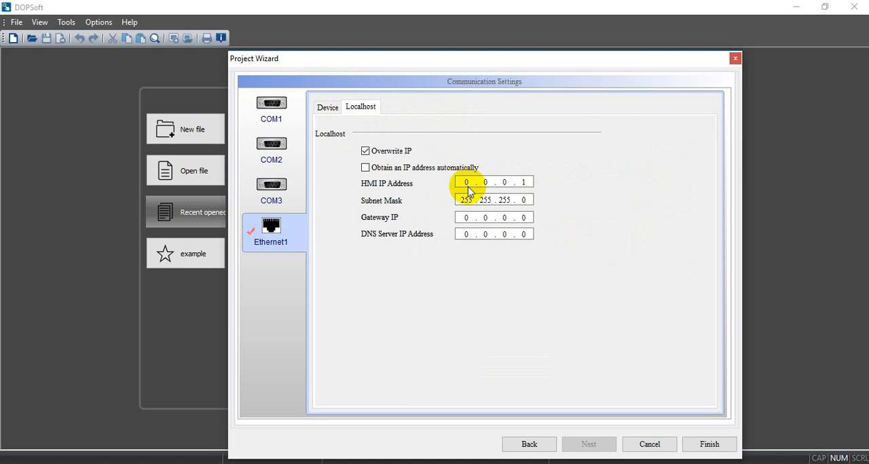
pyautogui.write('191')
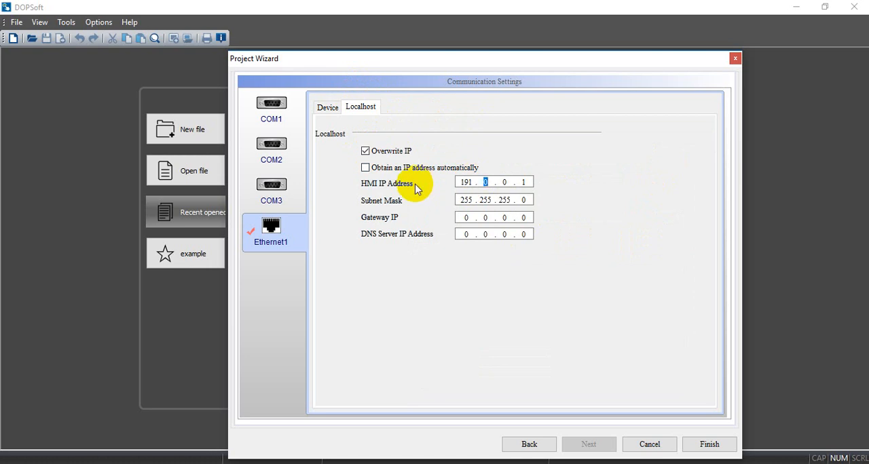
pyautogui.write('192.168')
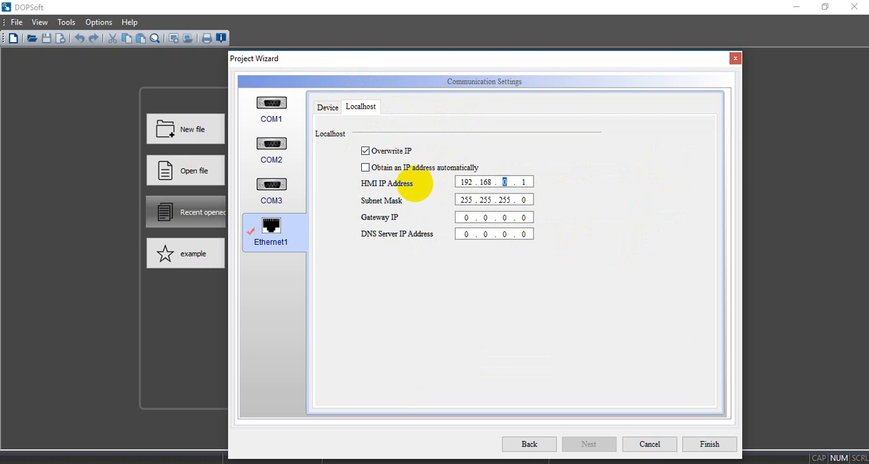
pyautogui.write('15')
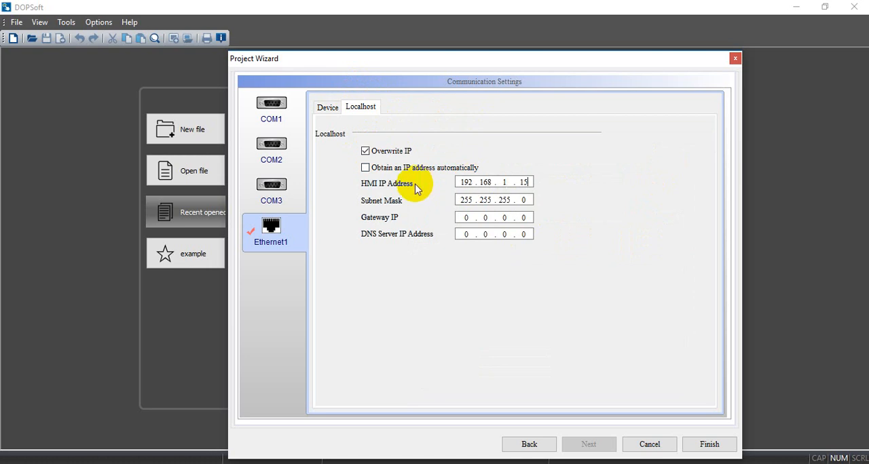
pyautogui.click(708, 444)
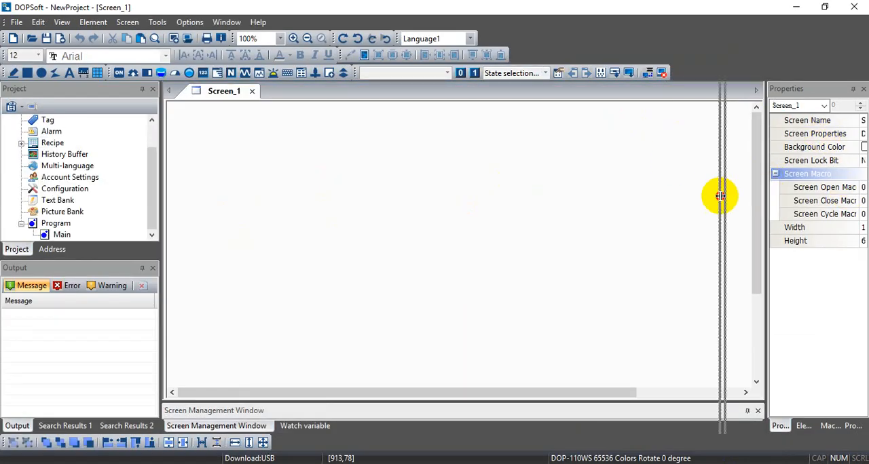
# Set Screen_1's background colour to green (RGB 0, 255, 0)
pyautogui.click(860, 146)
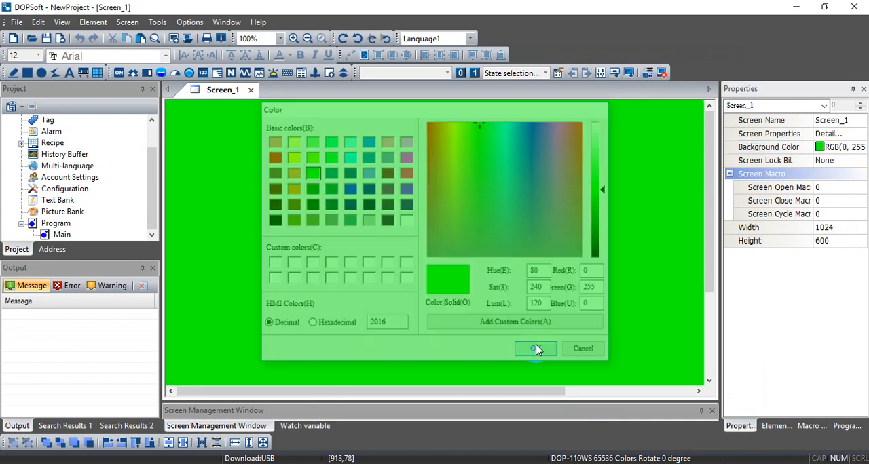
pyautogui.click(534, 348)
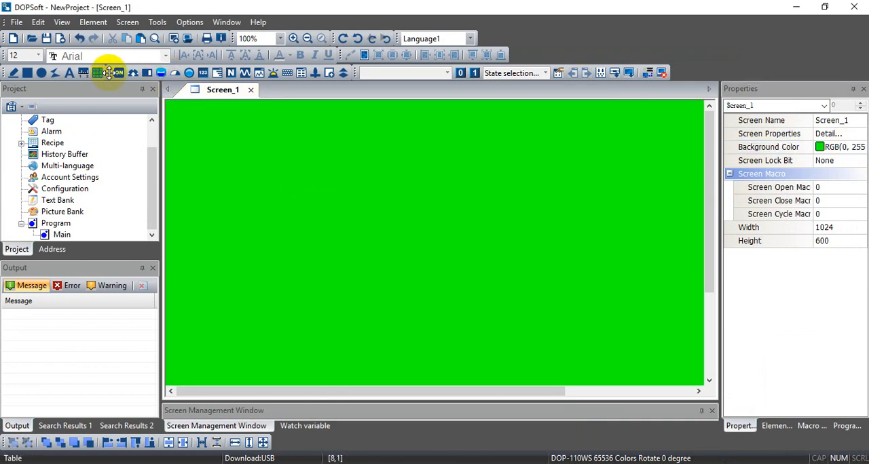
# Place a Print Output button labelled 'Print' on Screen_1
pyautogui.click(108, 73)
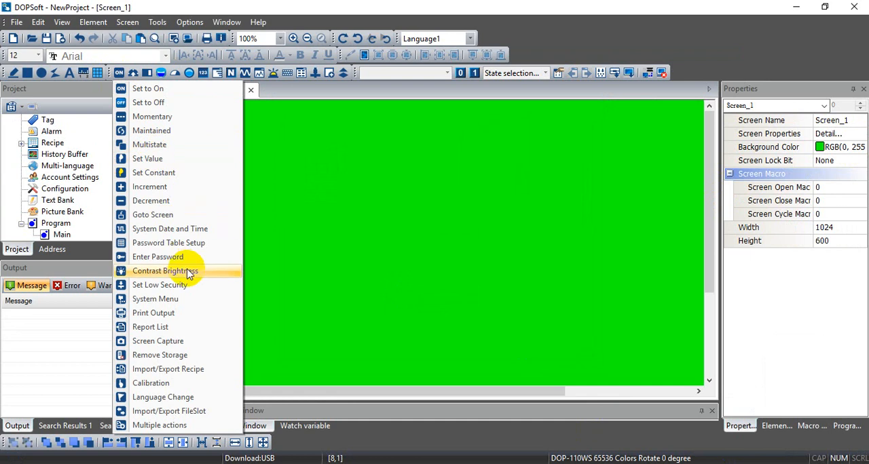
pyautogui.moveTo(190, 397)
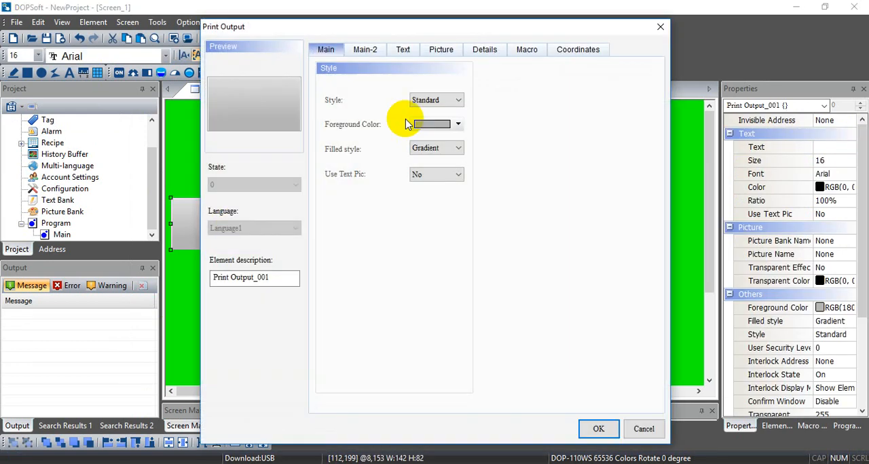
pyautogui.click(402, 49)
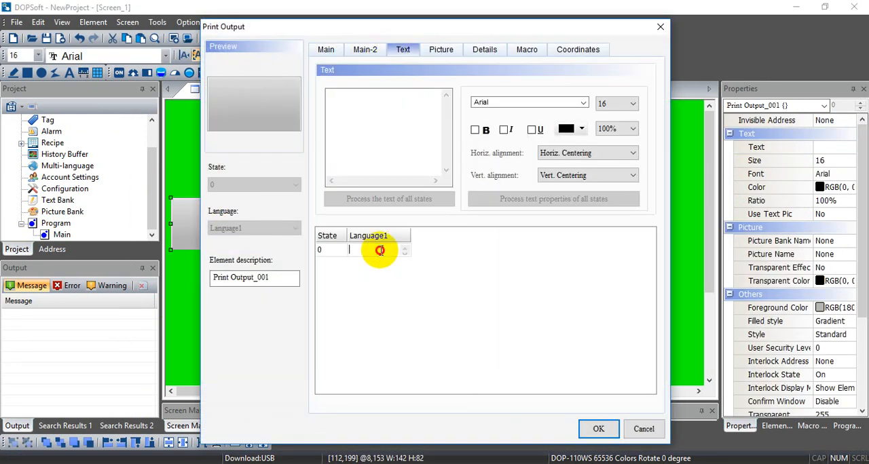
pyautogui.write('Print')
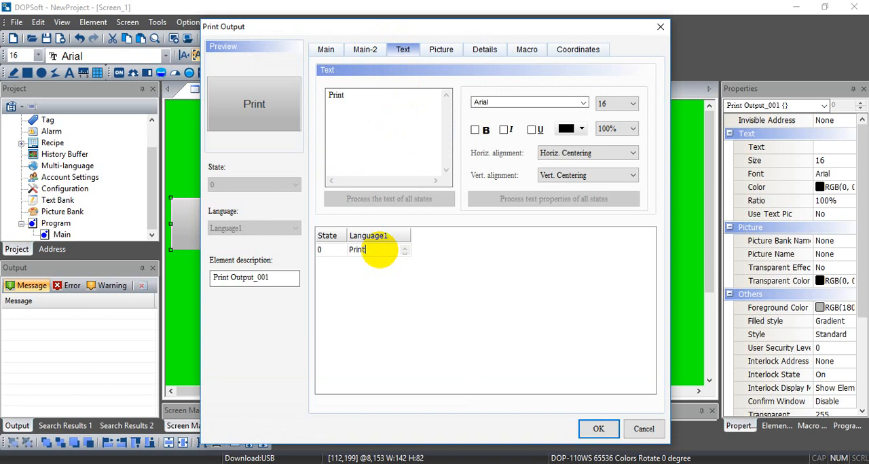
pyautogui.click(598, 428)
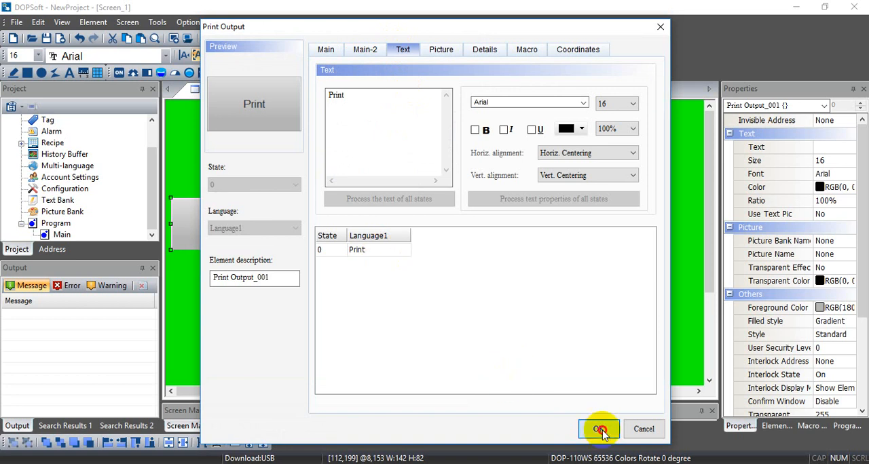
pyautogui.click(599, 429)
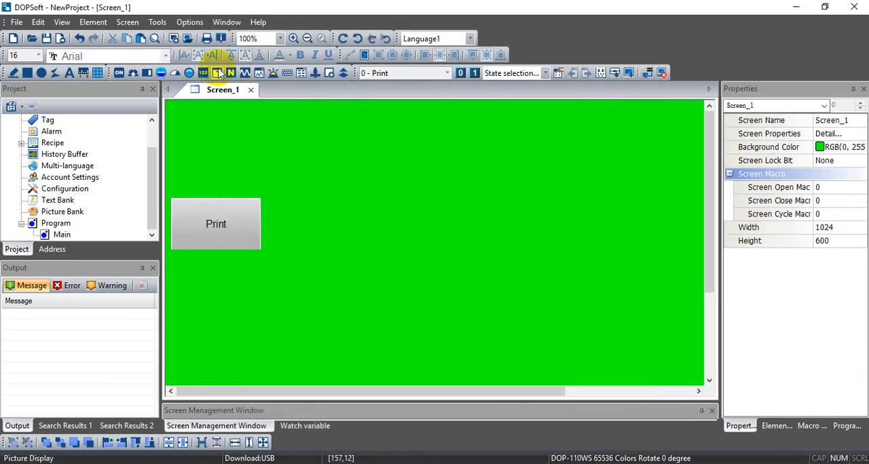
# Draw a Character Entry field writing to $1000 with string length 10
pyautogui.click(217, 73)
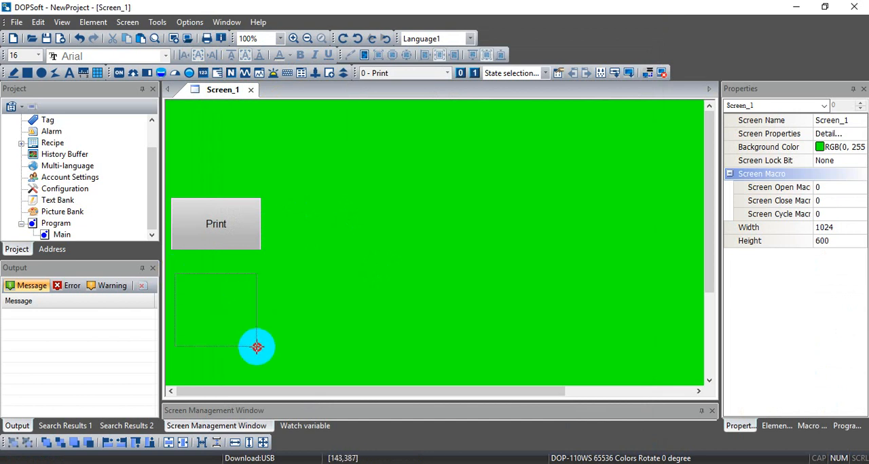
pyautogui.doubleClick(257, 348)
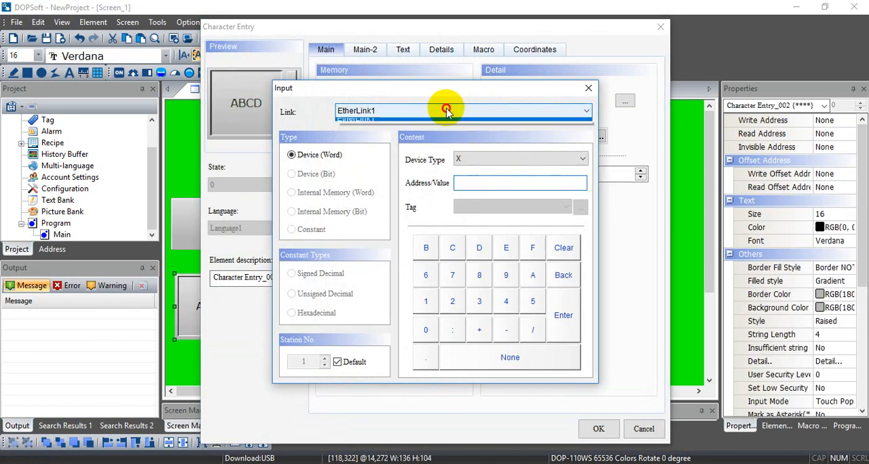
pyautogui.click(446, 110)
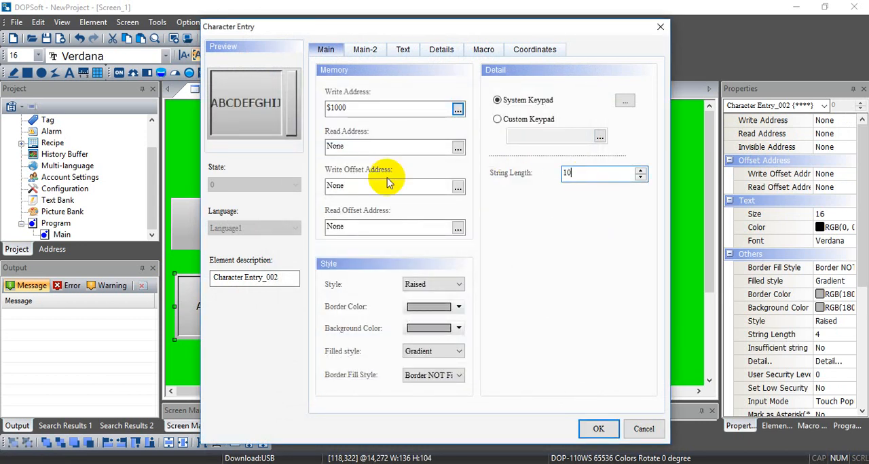
pyautogui.click(598, 429)
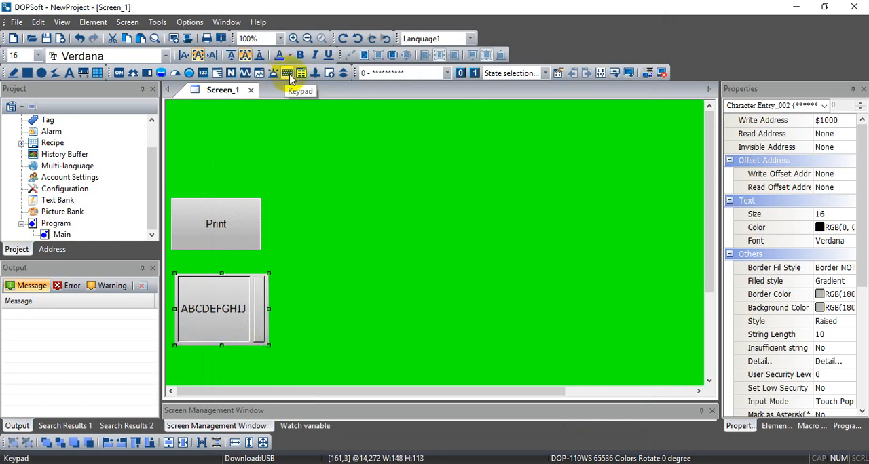
# Place a PDF Viewer with file list on Screen_1, then add Screen_2
pyautogui.click(289, 73)
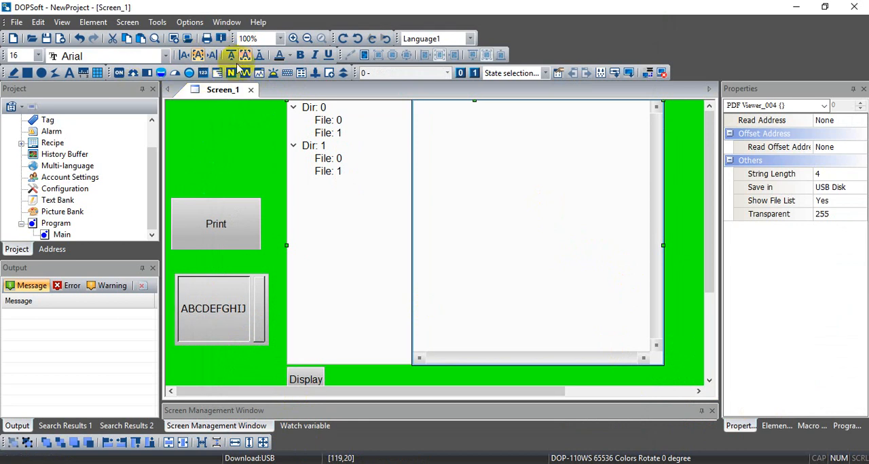
pyautogui.moveTo(436, 183)
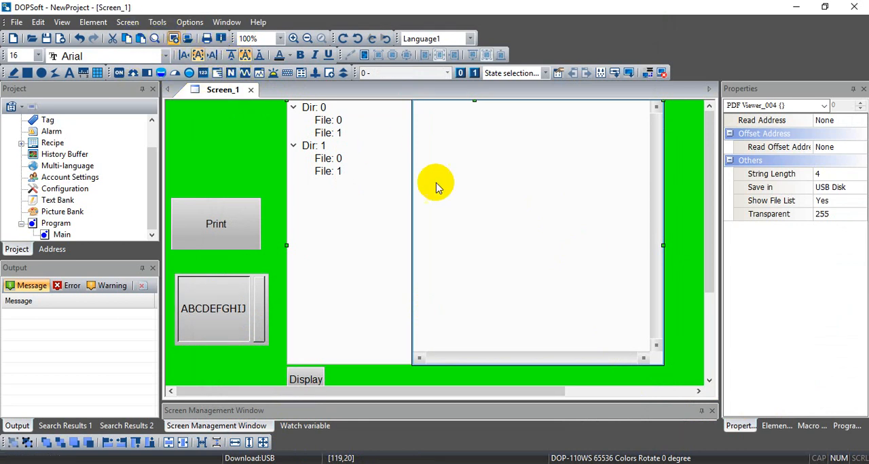
pyautogui.click(282, 89)
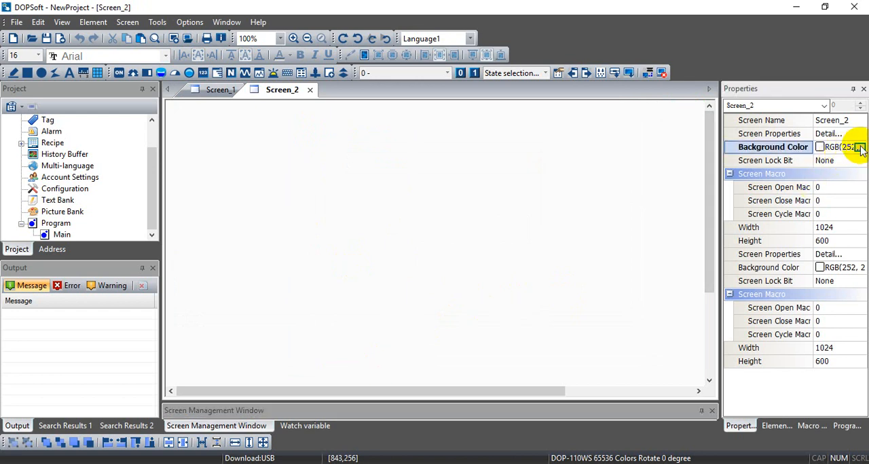
# Set Screen_2's background colour to blue
pyautogui.click(860, 148)
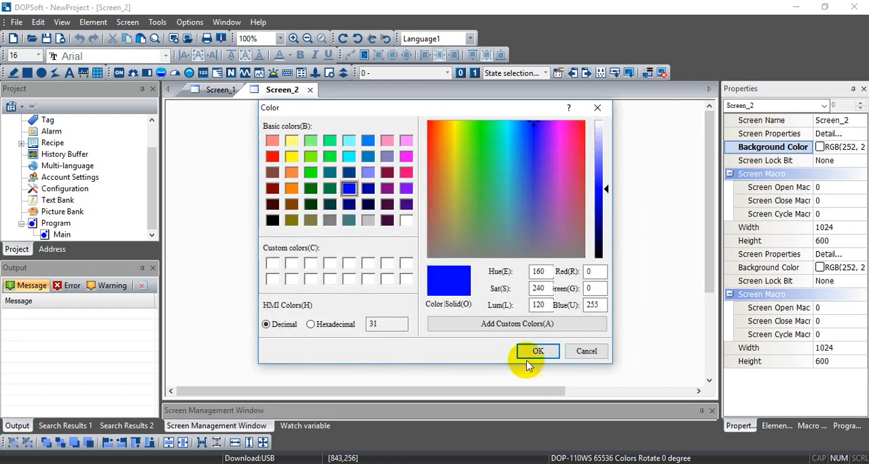
pyautogui.click(538, 351)
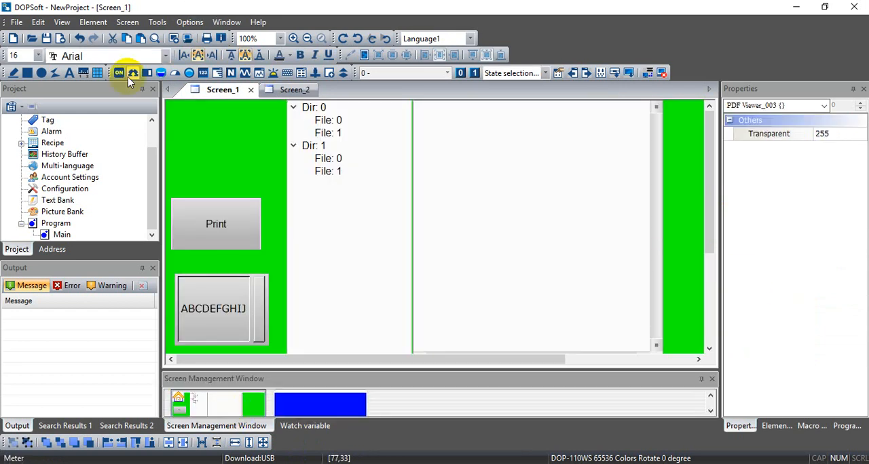
# Create a Goto Screen button labelled 'Next' that opens Screen_2
pyautogui.click(118, 72)
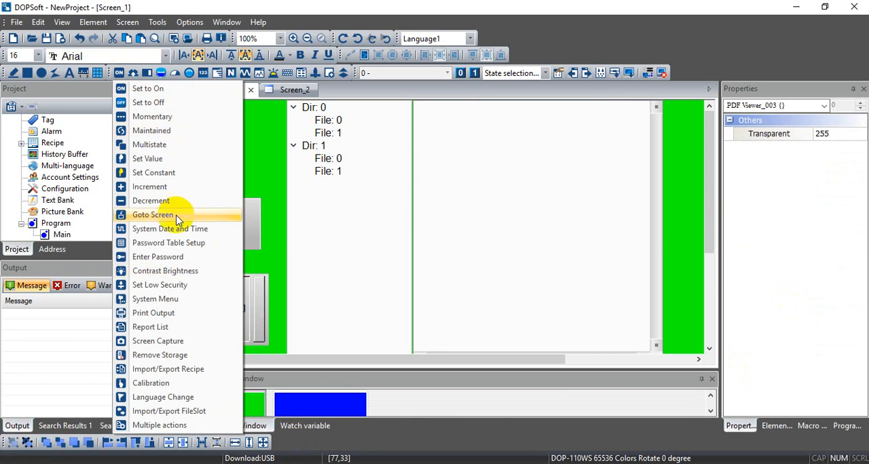
pyautogui.click(153, 215)
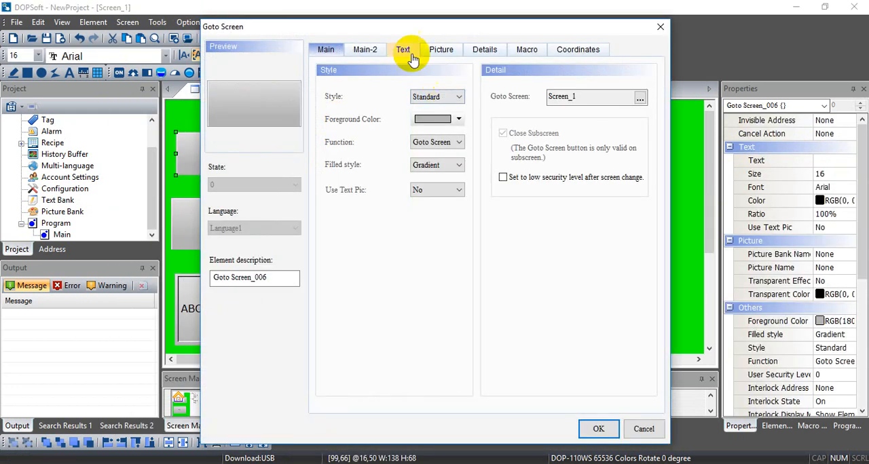
pyautogui.click(639, 96)
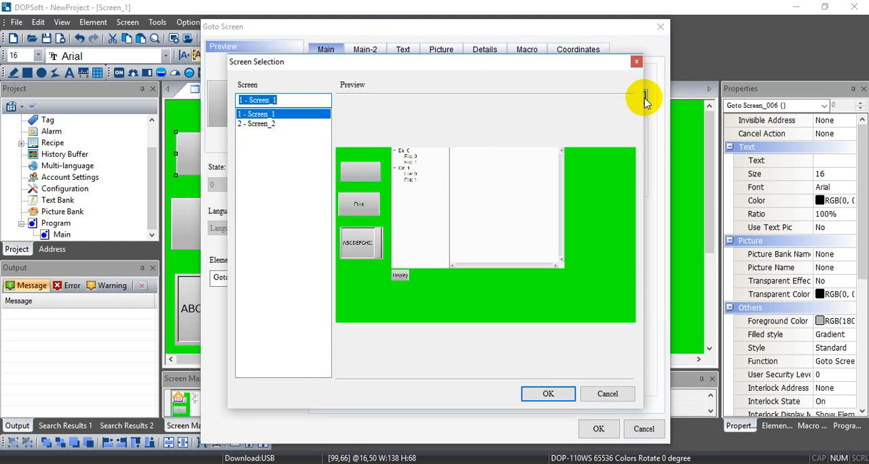
pyautogui.click(257, 123)
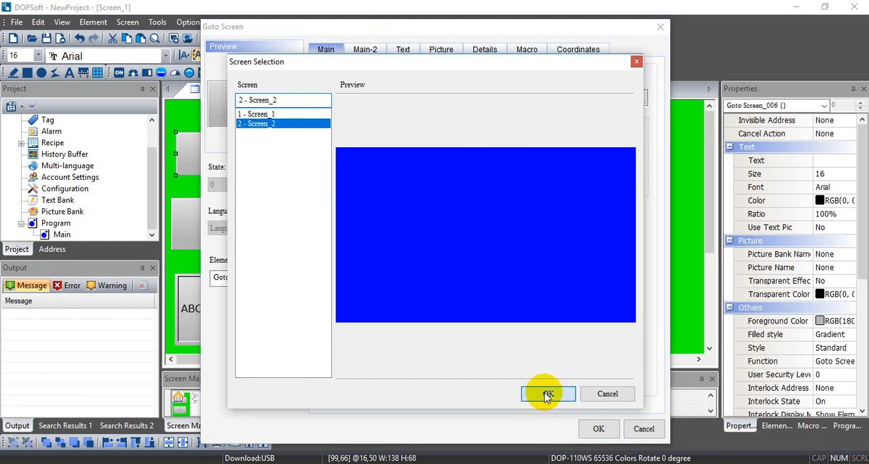
pyautogui.click(548, 393)
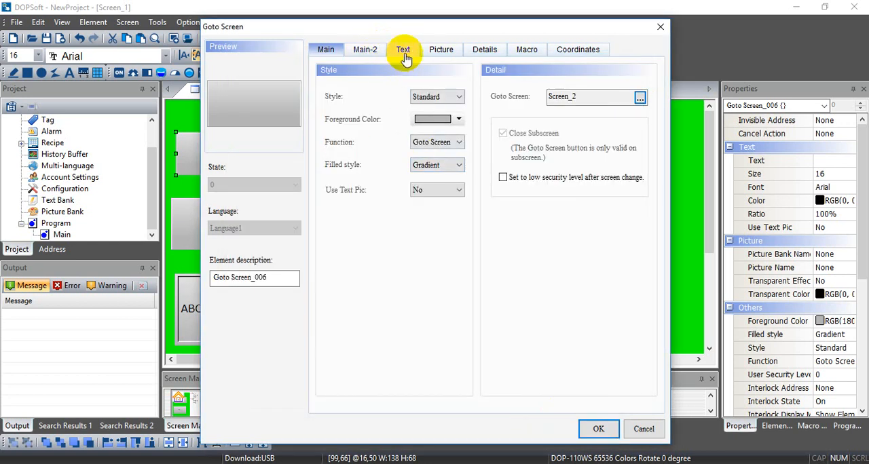
pyautogui.click(403, 49)
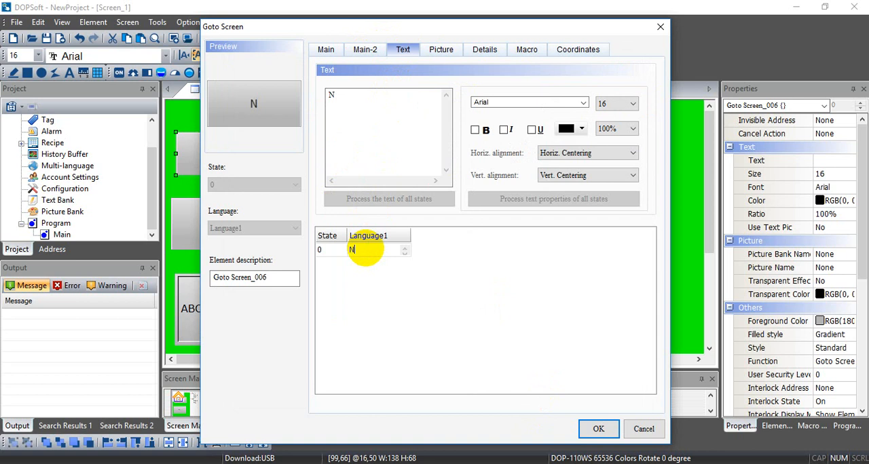
pyautogui.write('ext')
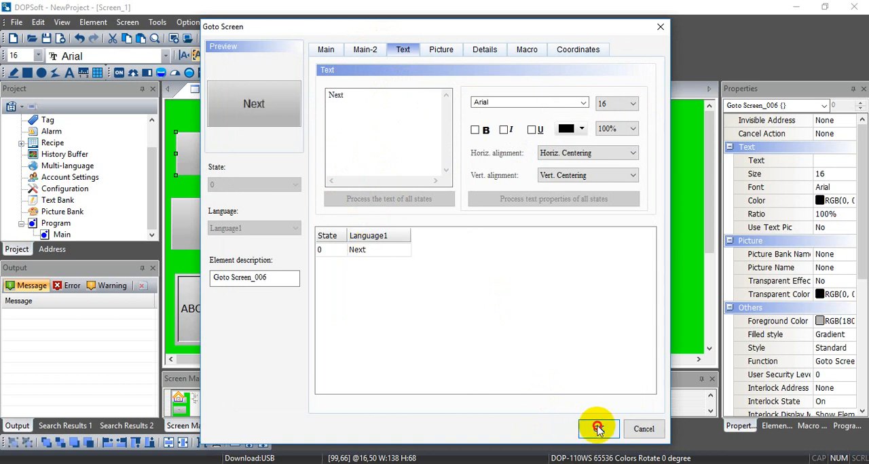
pyautogui.click(597, 428)
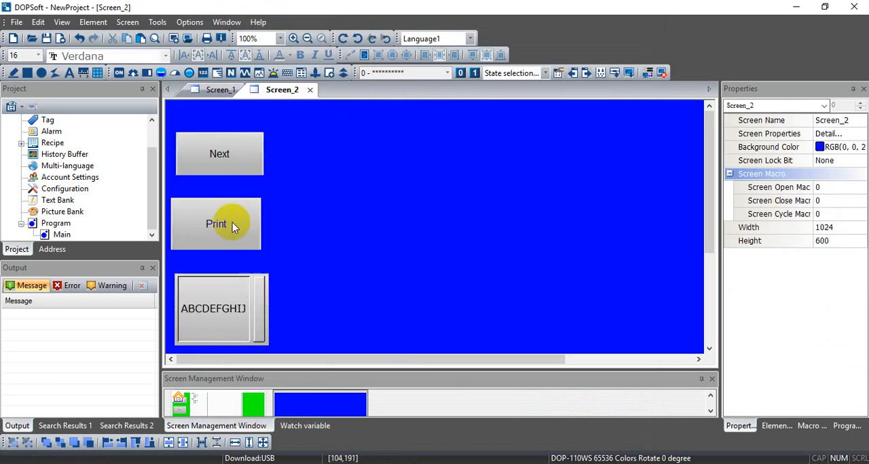
# Recheck that the Next button on Screen_2 jumps to Screen_2
pyautogui.doubleClick(219, 153)
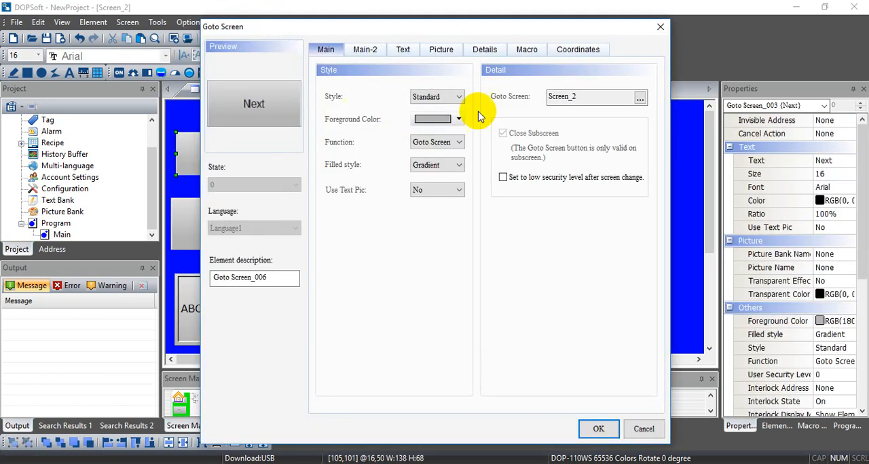
pyautogui.click(639, 96)
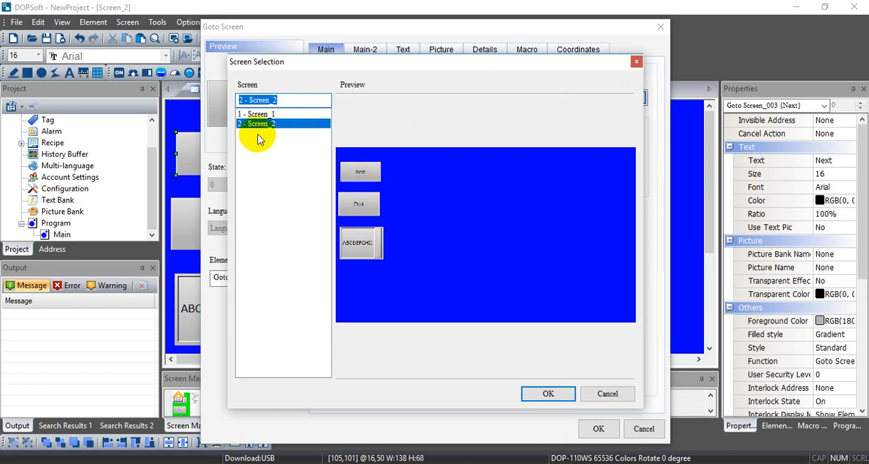
pyautogui.click(548, 393)
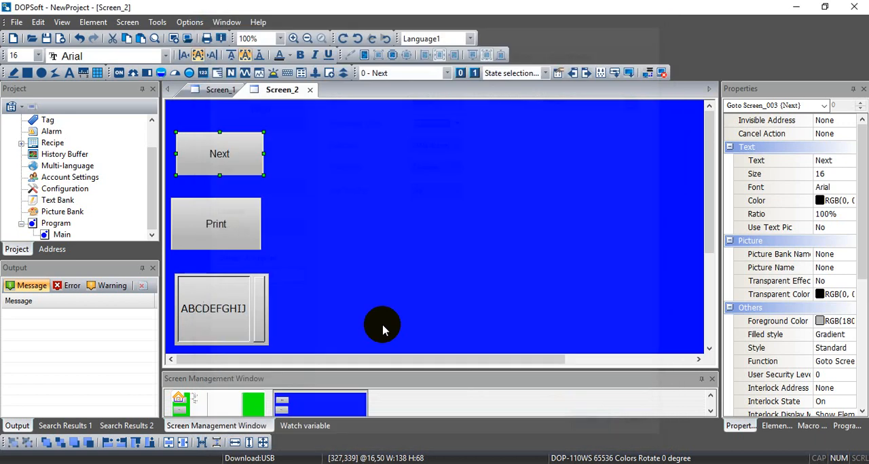
pyautogui.click(189, 21)
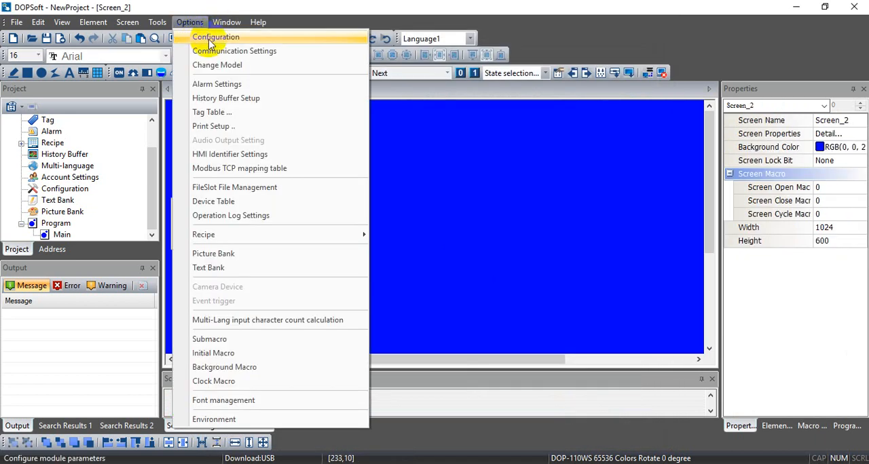
# Configure printing: PDF Writer, A4, save to USB, 10-character name from $1000
pyautogui.click(215, 36)
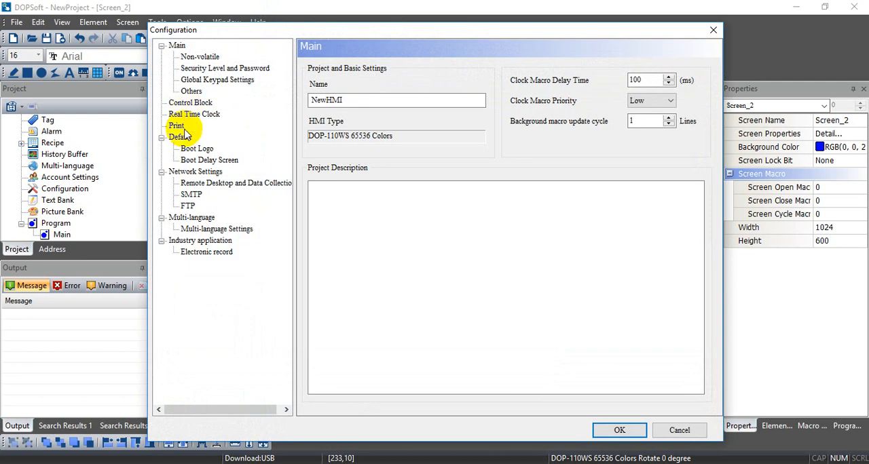
pyautogui.click(176, 126)
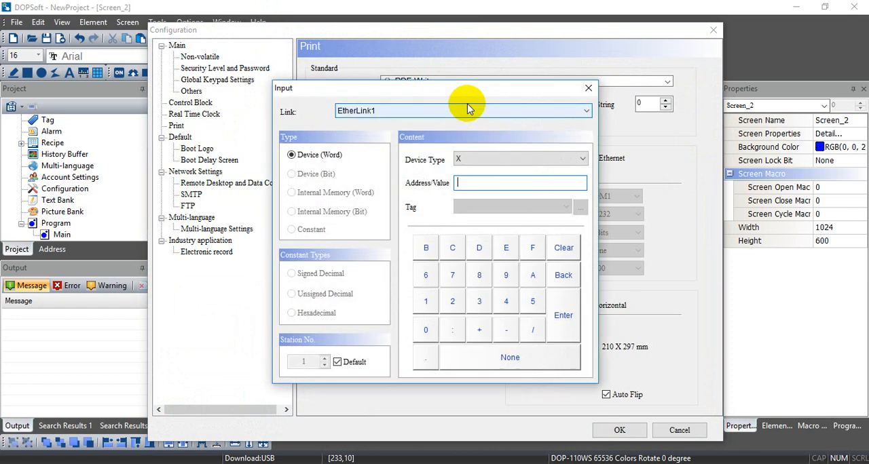
pyautogui.click(461, 111)
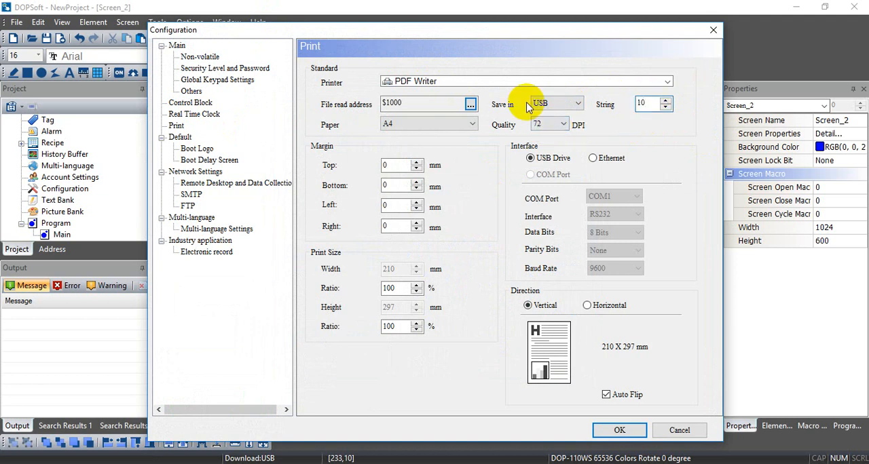
pyautogui.moveTo(350, 234)
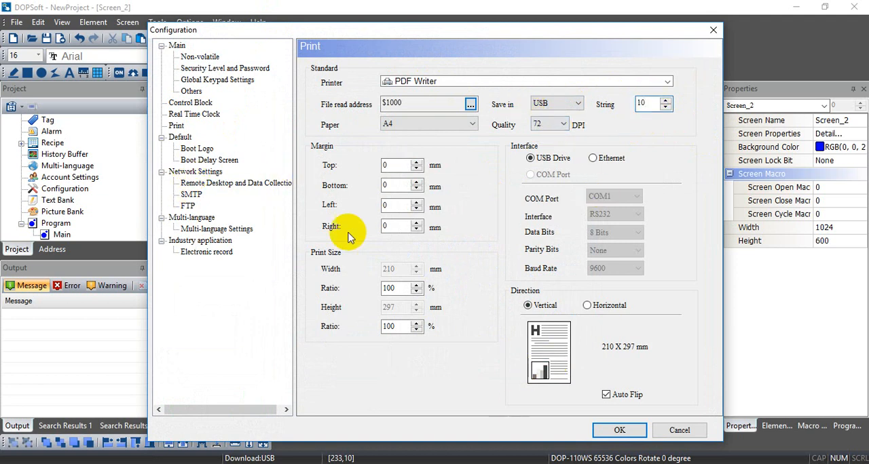
pyautogui.click(235, 183)
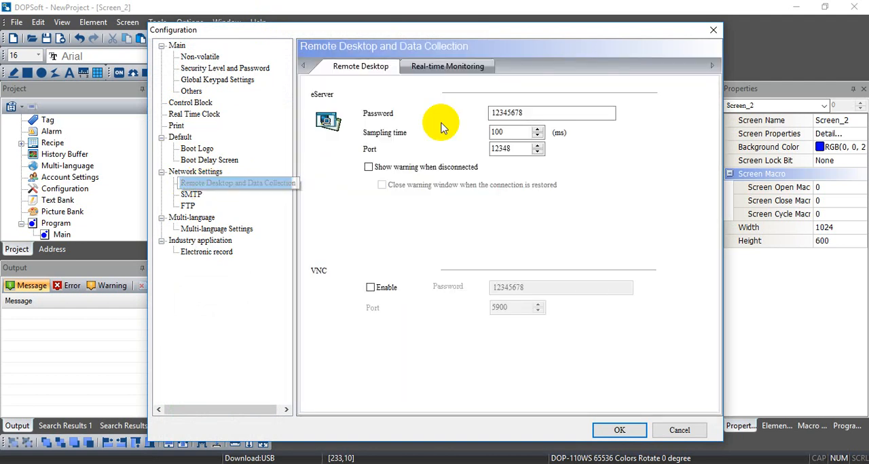
# Enable VNC, keep the FTP host on port 21 enabled, and confirm the configuration
pyautogui.click(371, 286)
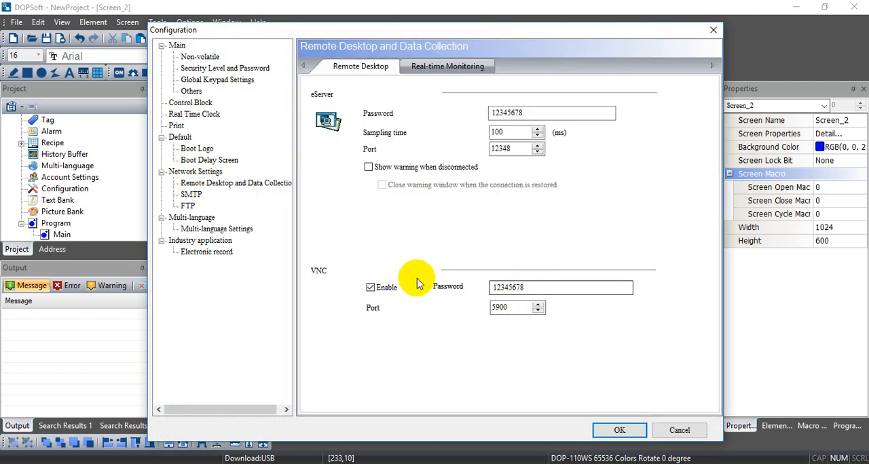
pyautogui.moveTo(179, 207)
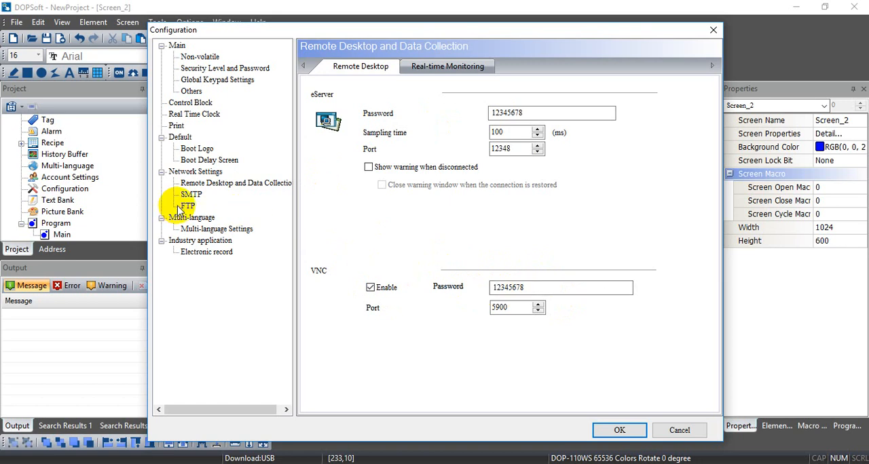
pyautogui.click(188, 205)
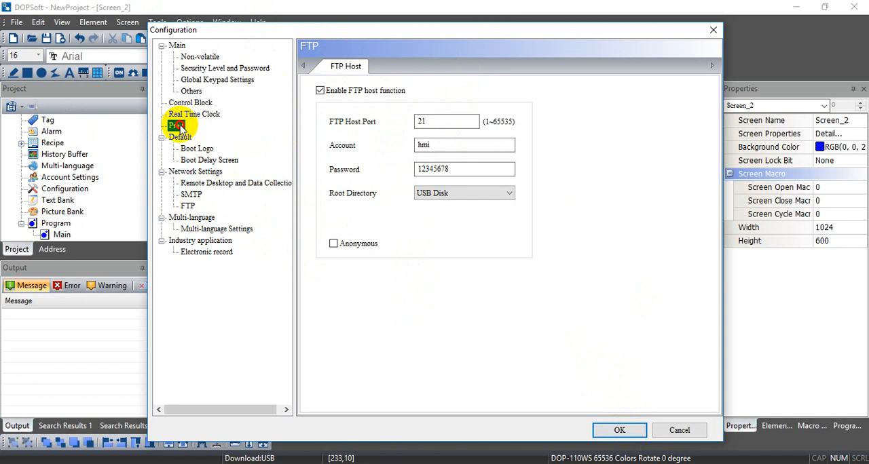
pyautogui.click(176, 125)
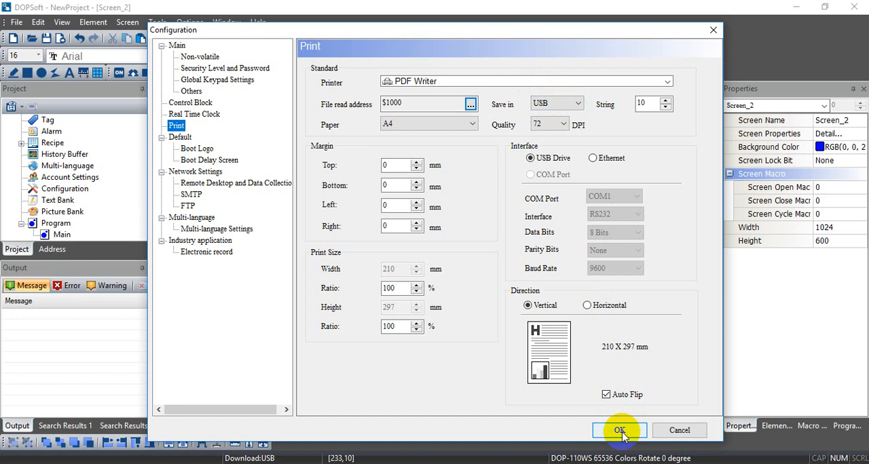
pyautogui.click(619, 429)
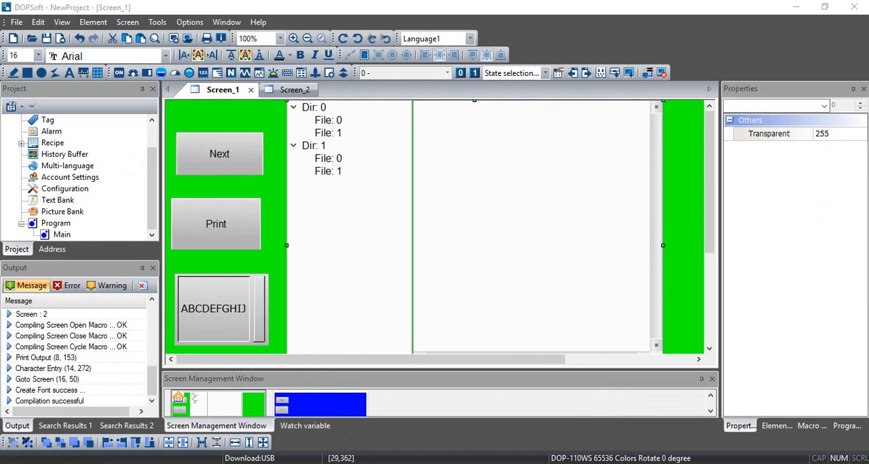
# Launch VNC Viewer by searching for 'vnc'
pyautogui.write('vnc')
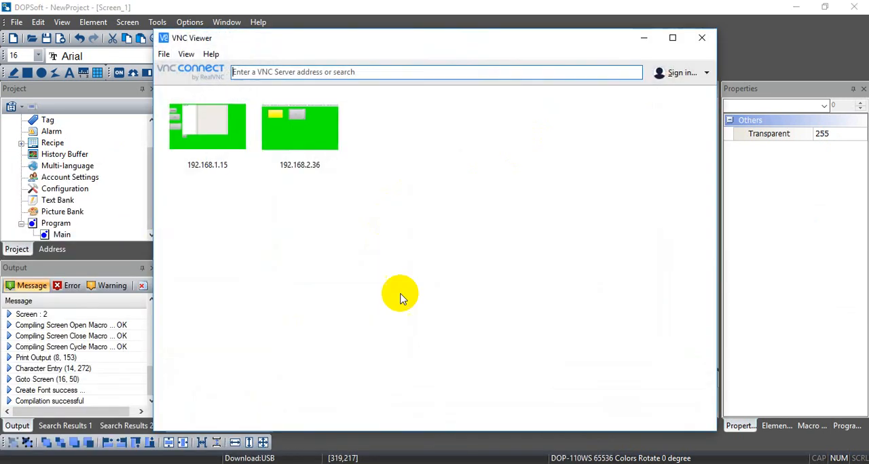
# Connect VNC Viewer to 192.168.1.15 and submit the password
pyautogui.write('192.168.1.15')
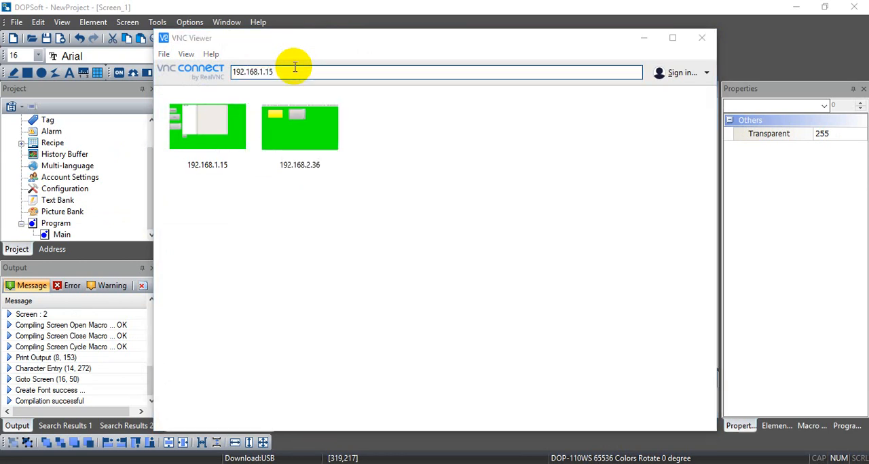
pyautogui.doubleClick(207, 126)
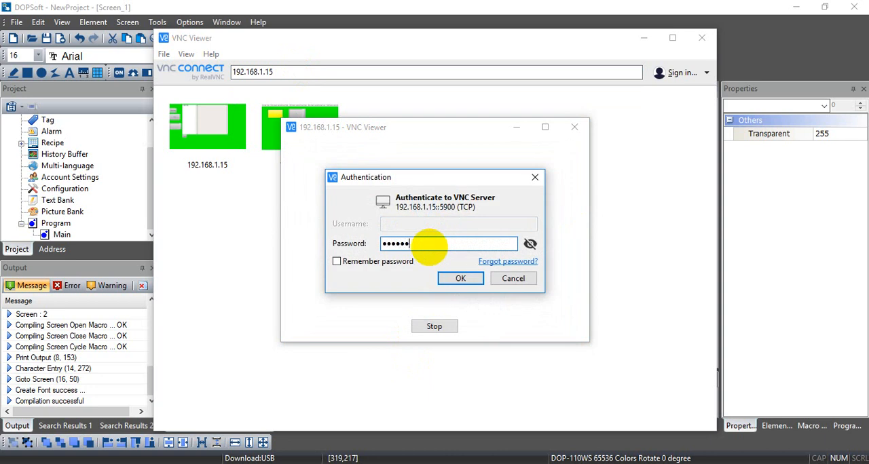
pyautogui.click(461, 278)
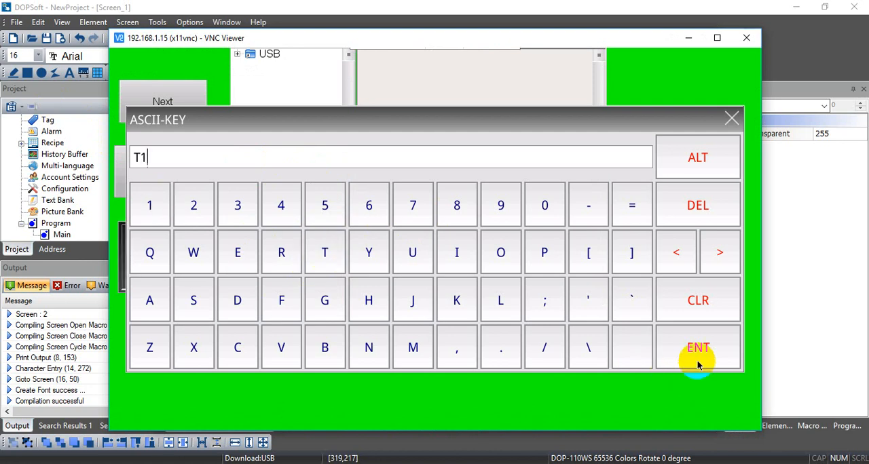
# Print the HMI screen as T1 and expand the USB folder tree
pyautogui.click(697, 347)
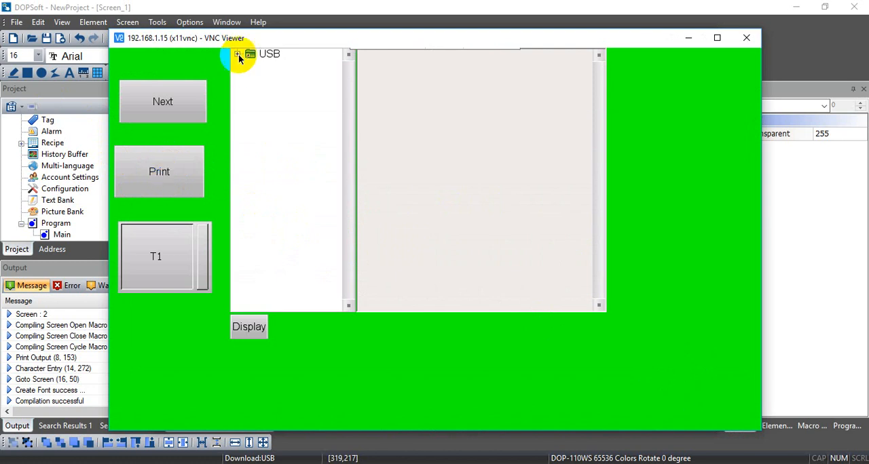
pyautogui.click(238, 53)
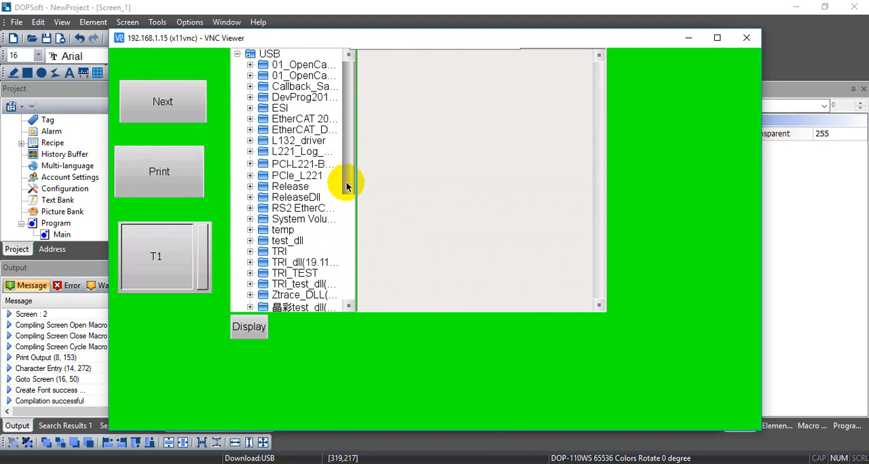
pyautogui.scroll(-3)
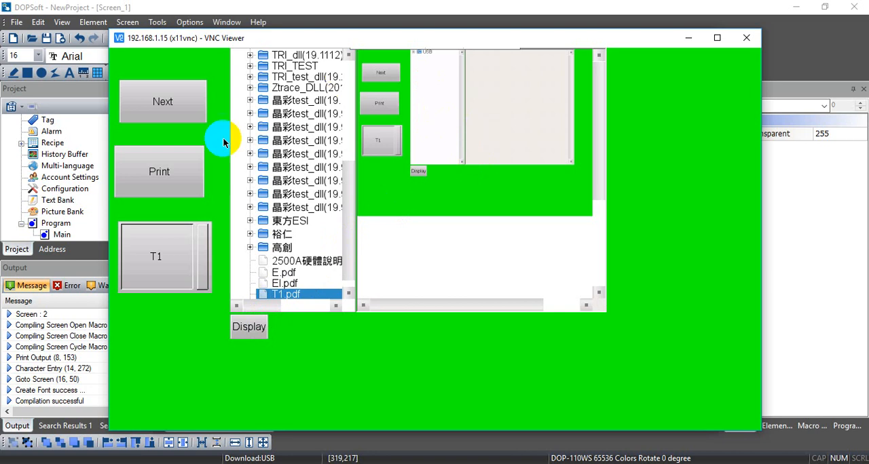
# Test switching to the second screen and back, then select T2.pdf
pyautogui.click(162, 102)
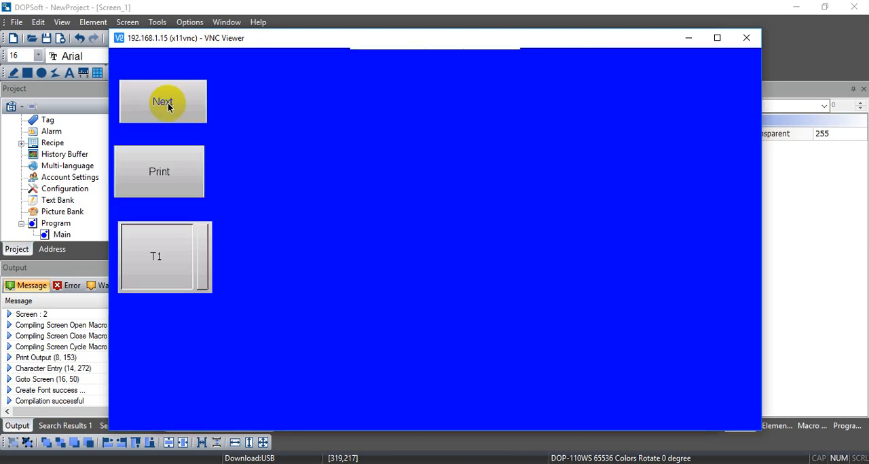
pyautogui.click(155, 257)
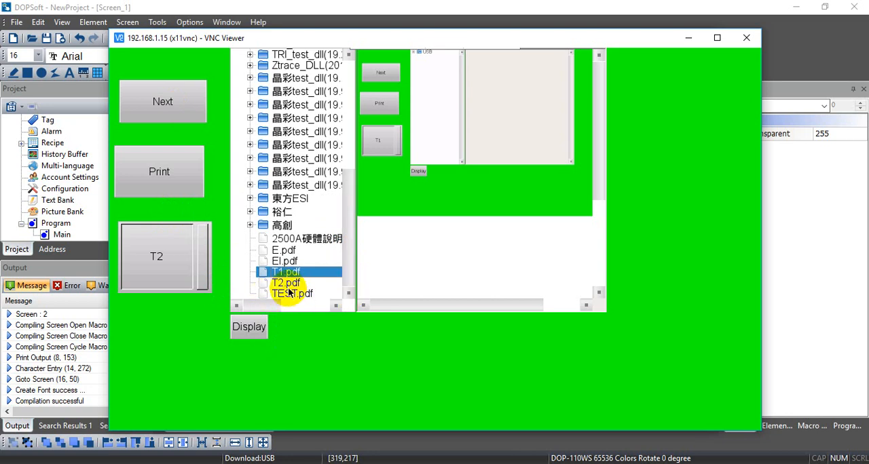
pyautogui.click(286, 282)
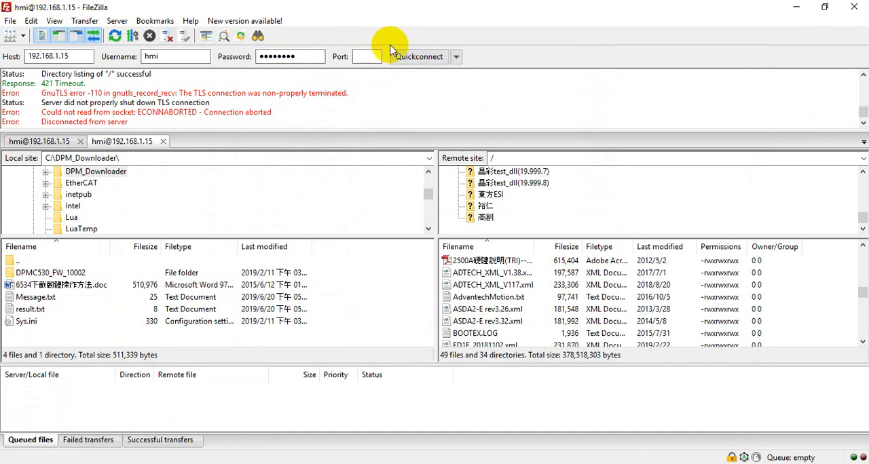
# Quickconnect FileZilla to the HMI, trust its certificate, and select T2.pdf
pyautogui.click(367, 56)
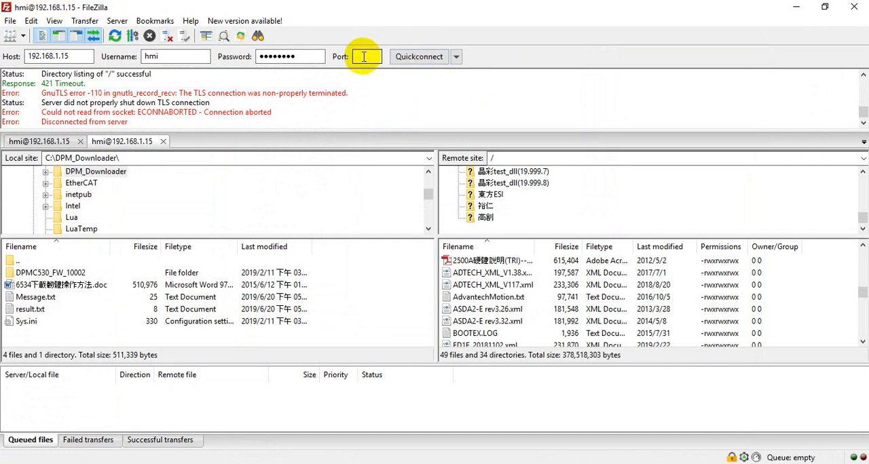
pyautogui.click(419, 56)
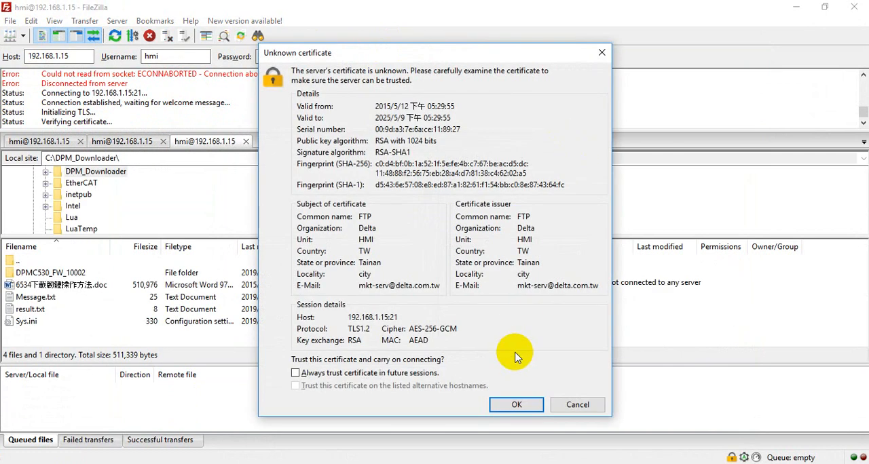
pyautogui.click(516, 405)
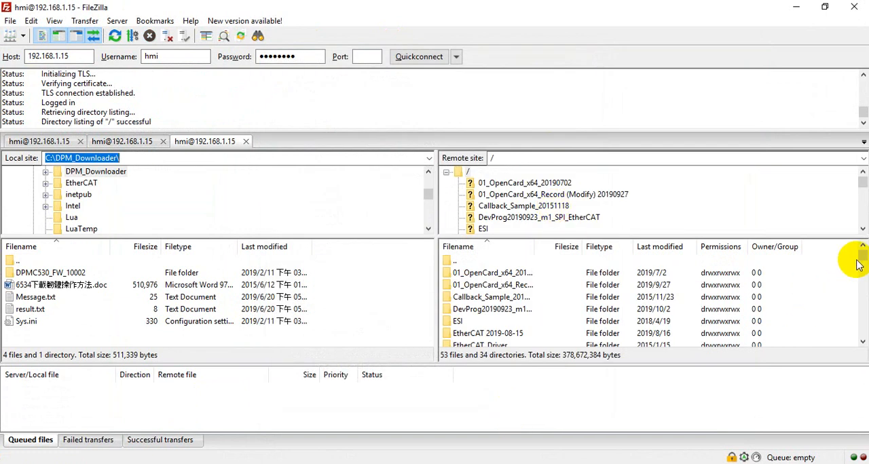
pyautogui.click(464, 272)
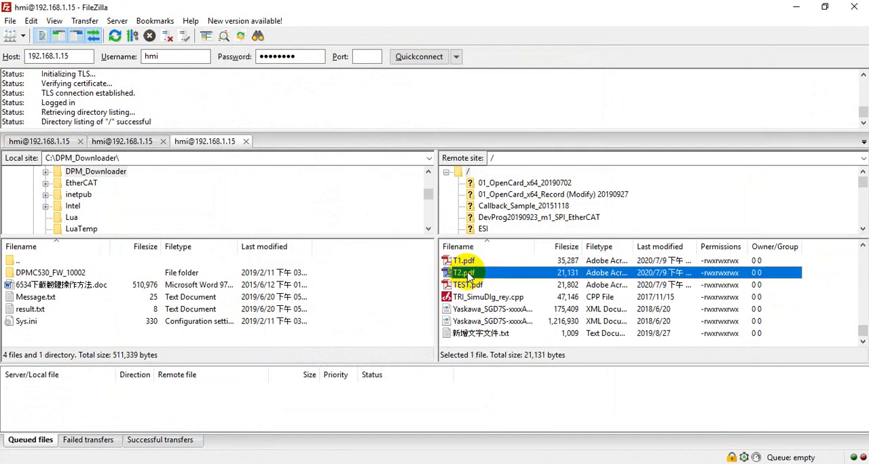